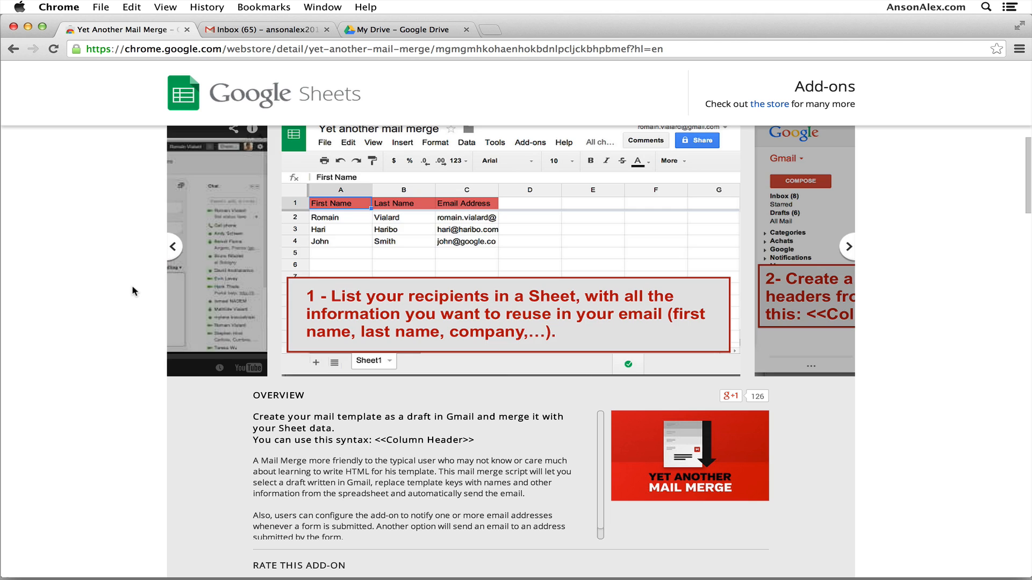
- Step through the Yet Another Mail Merge preview slides, then go to My Drive
{"action": "left_click", "coordinate": [849, 247]}
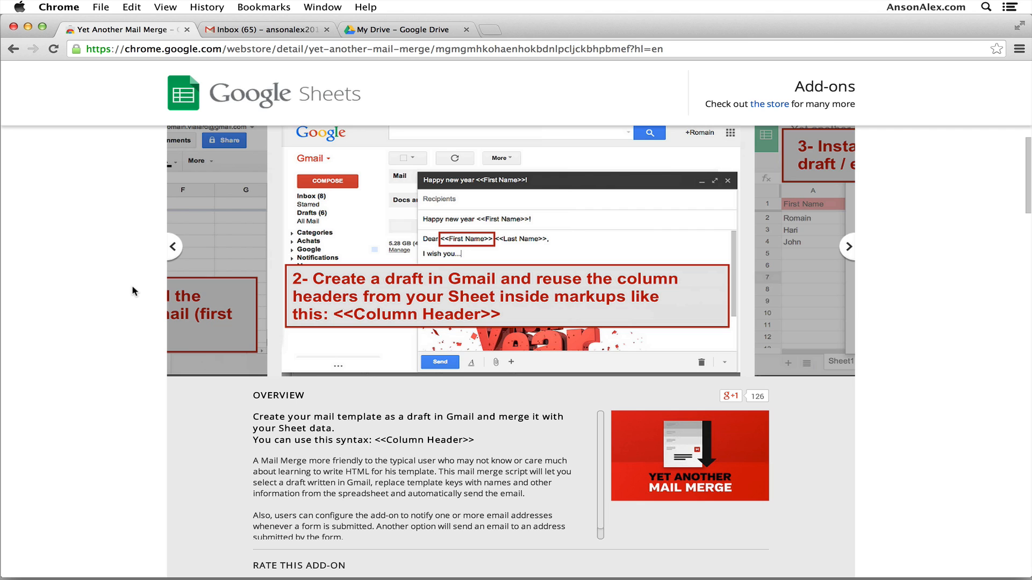
{"action": "left_click", "coordinate": [847, 246]}
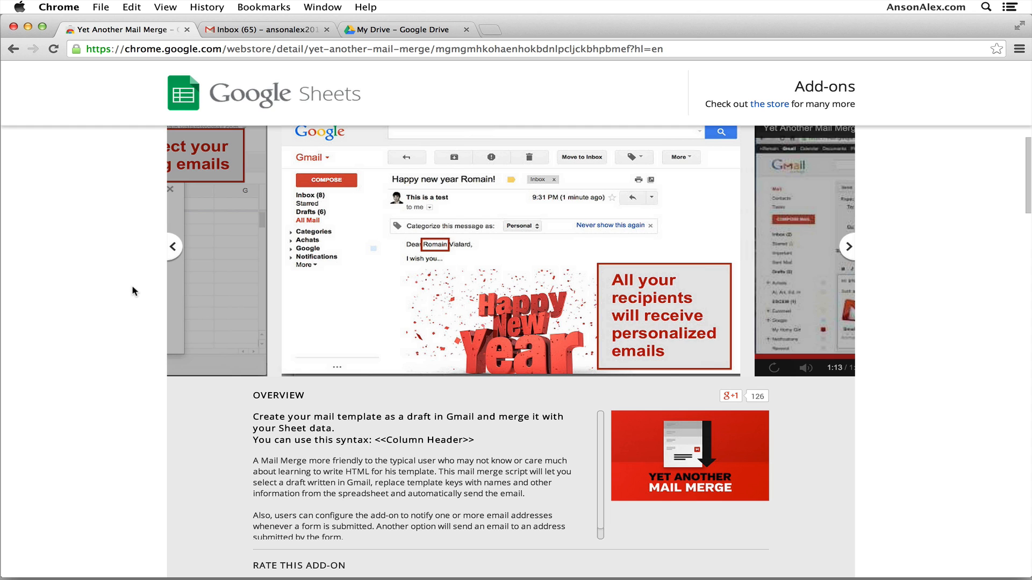
{"action": "left_click", "coordinate": [849, 247]}
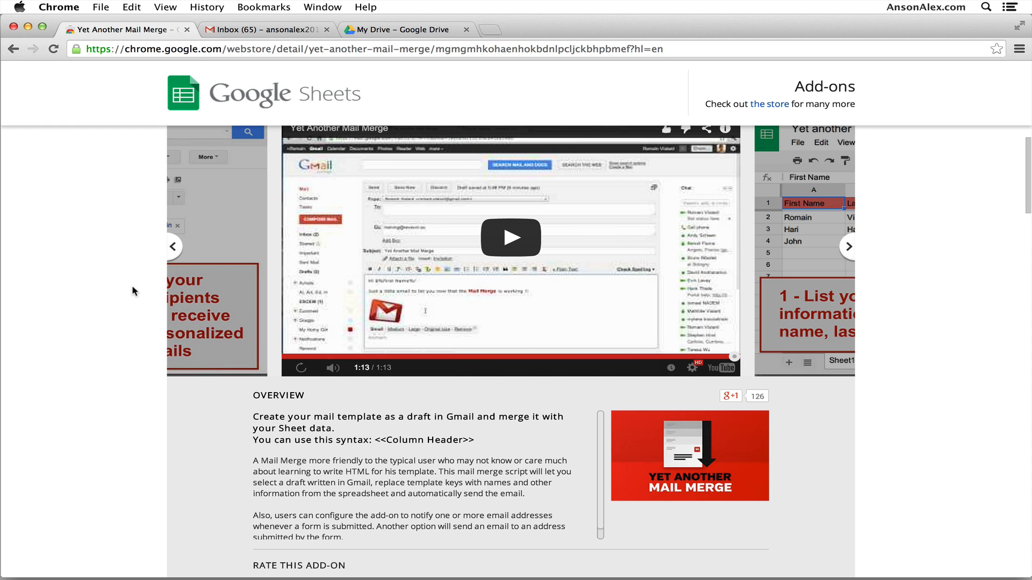
{"action": "left_click", "coordinate": [848, 246]}
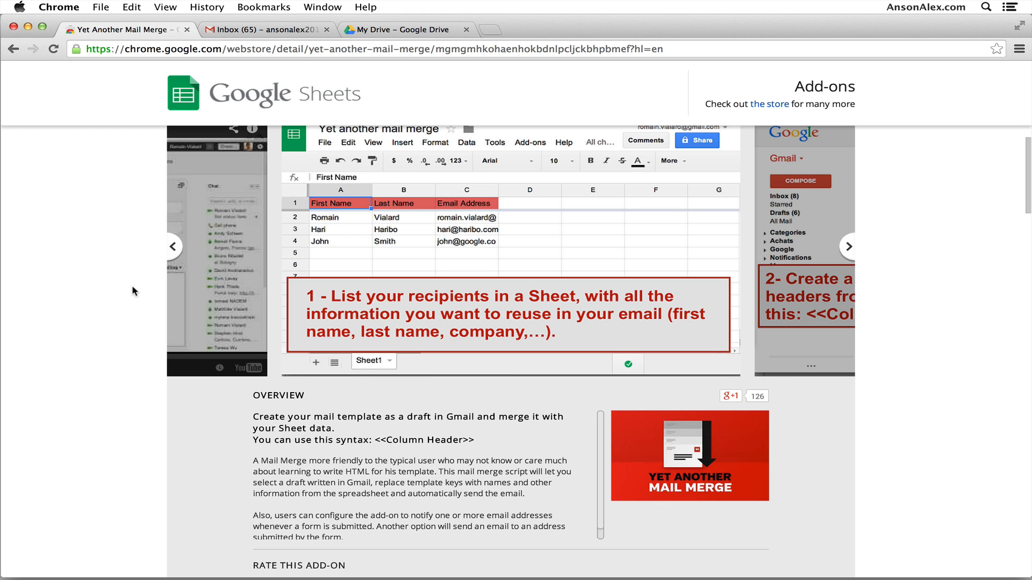
{"action": "left_click", "coordinate": [848, 247]}
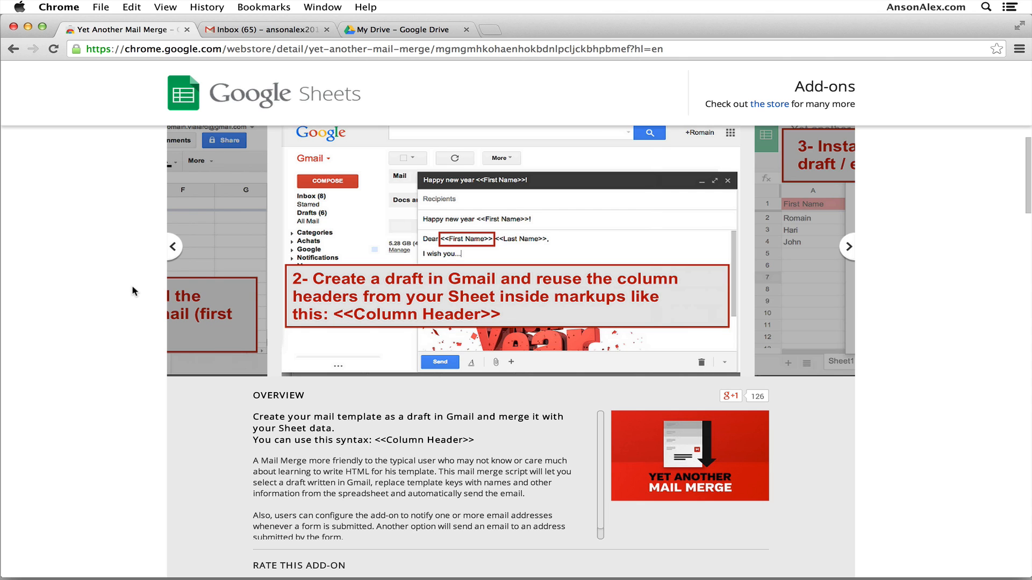
{"action": "left_click", "coordinate": [848, 246]}
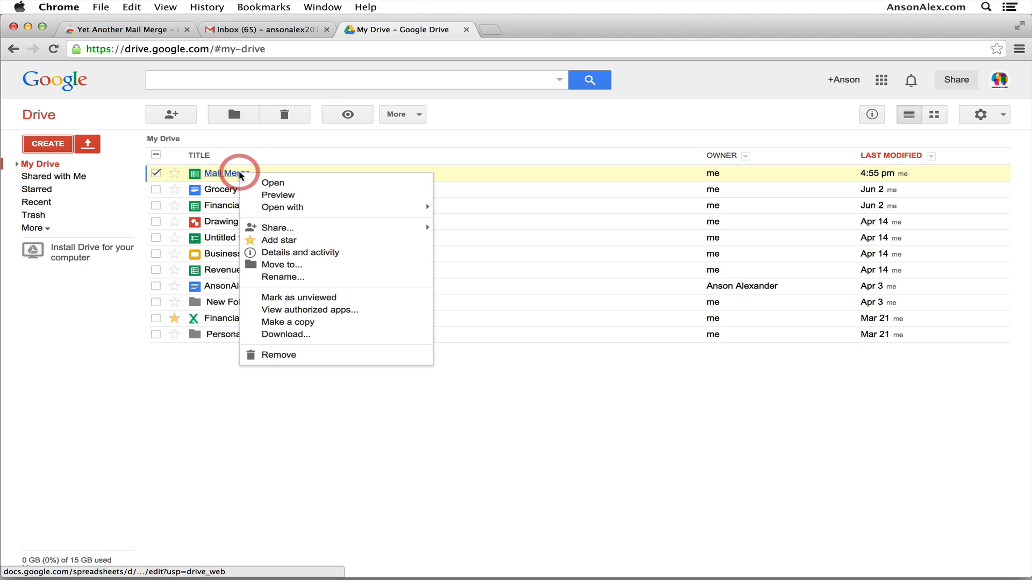
- Open the Mail Merge spreadsheet with two recipients from Drive
{"action": "left_click", "coordinate": [271, 182]}
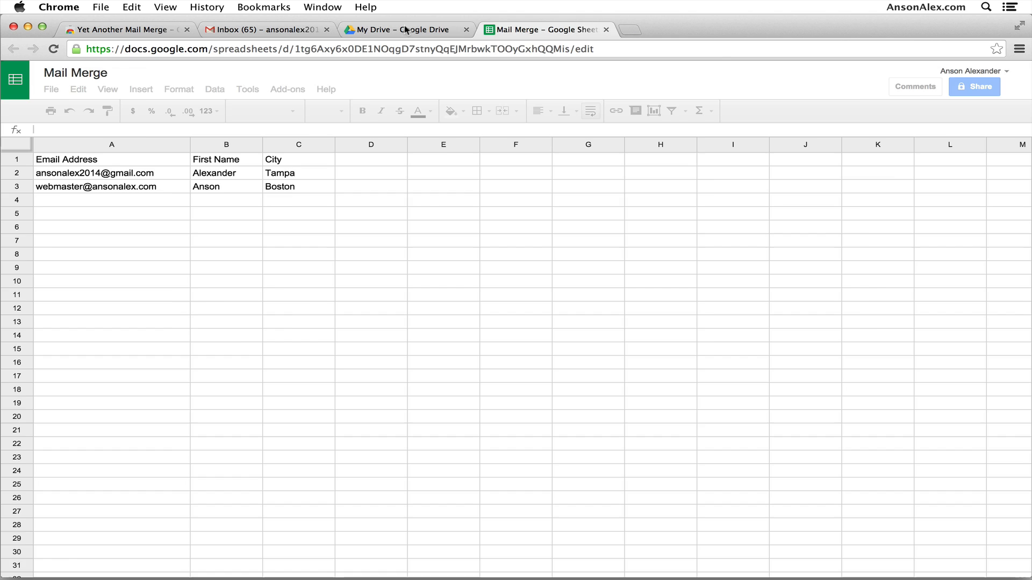
{"action": "left_click", "coordinate": [401, 29]}
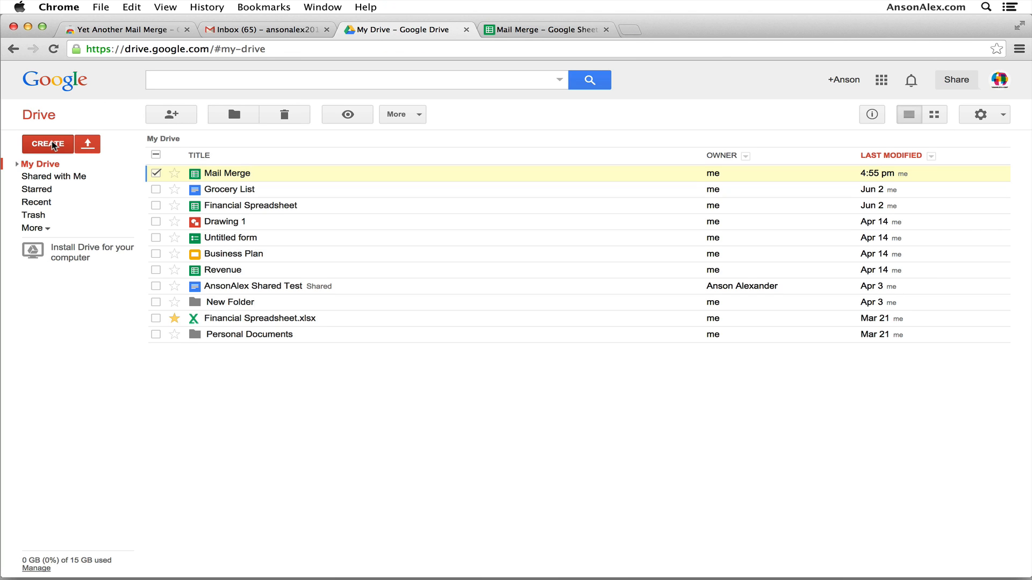
{"action": "mouse_move", "coordinate": [481, 142]}
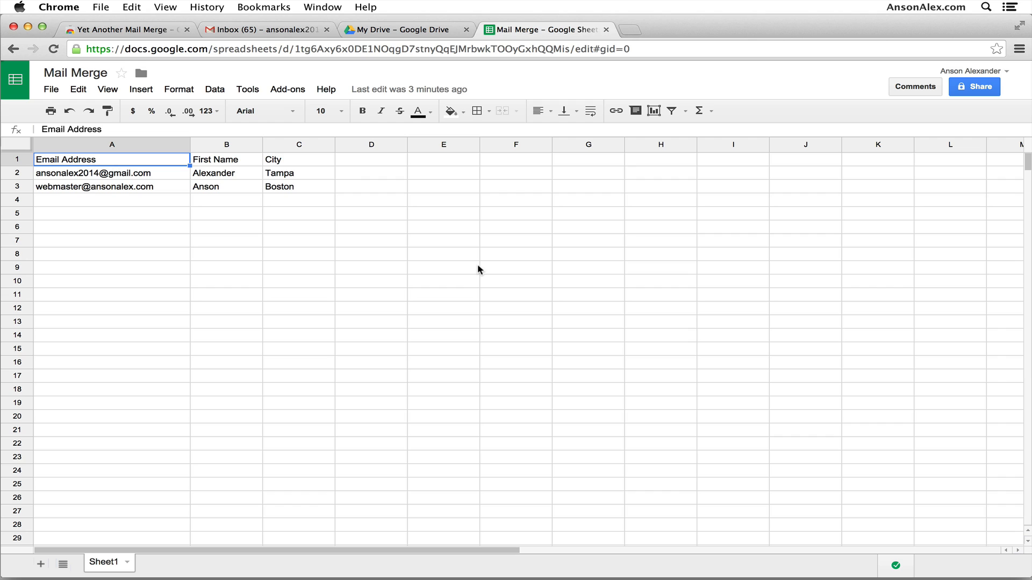
{"action": "mouse_move", "coordinate": [182, 167]}
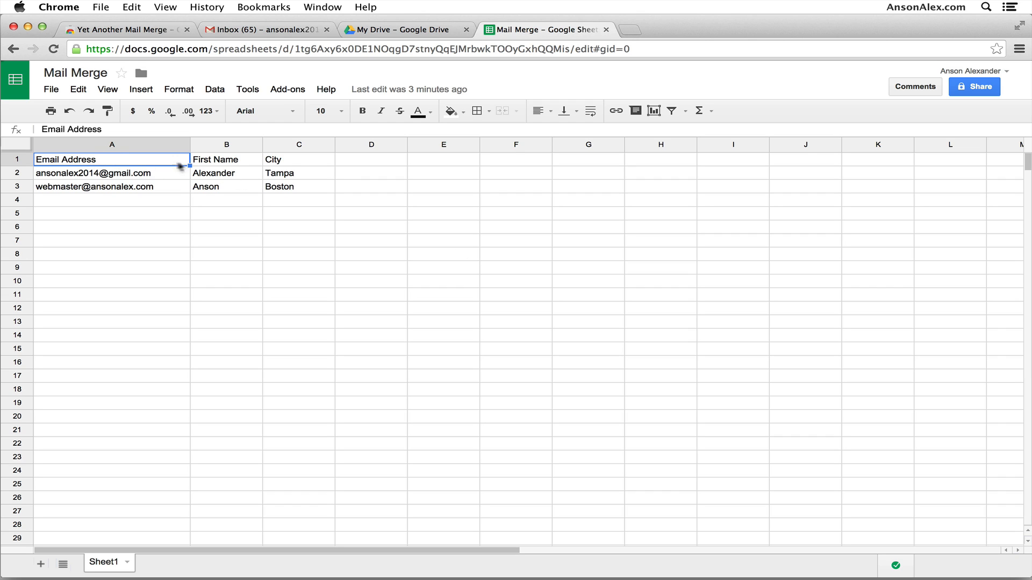
{"action": "mouse_move", "coordinate": [304, 162]}
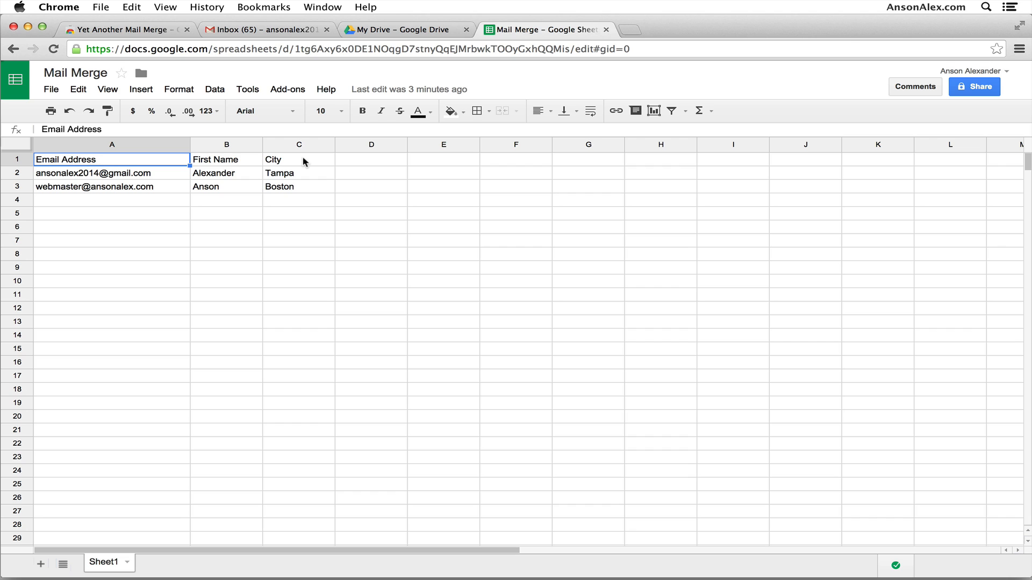
{"action": "mouse_move", "coordinate": [122, 176]}
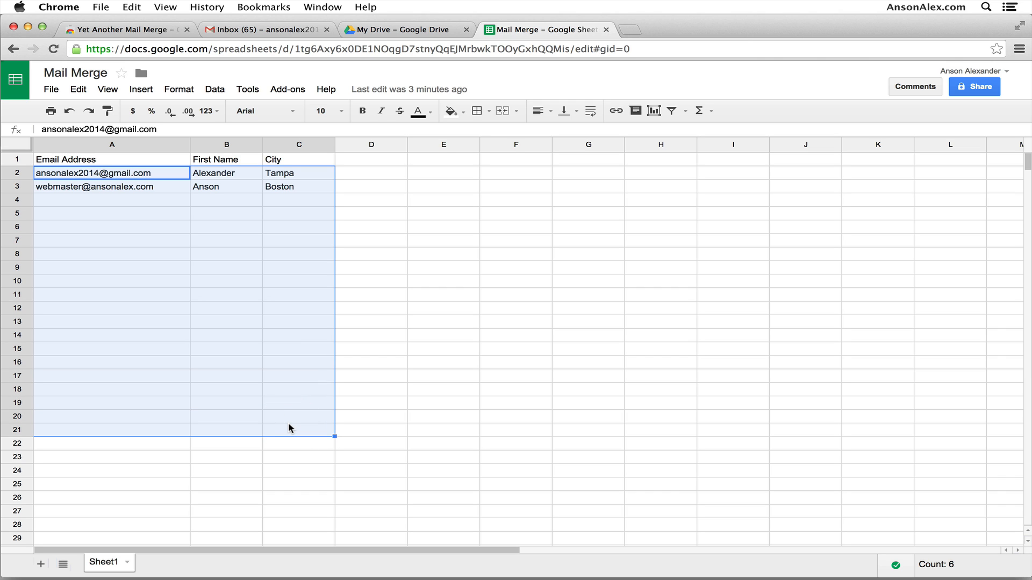
{"action": "mouse_move", "coordinate": [195, 161]}
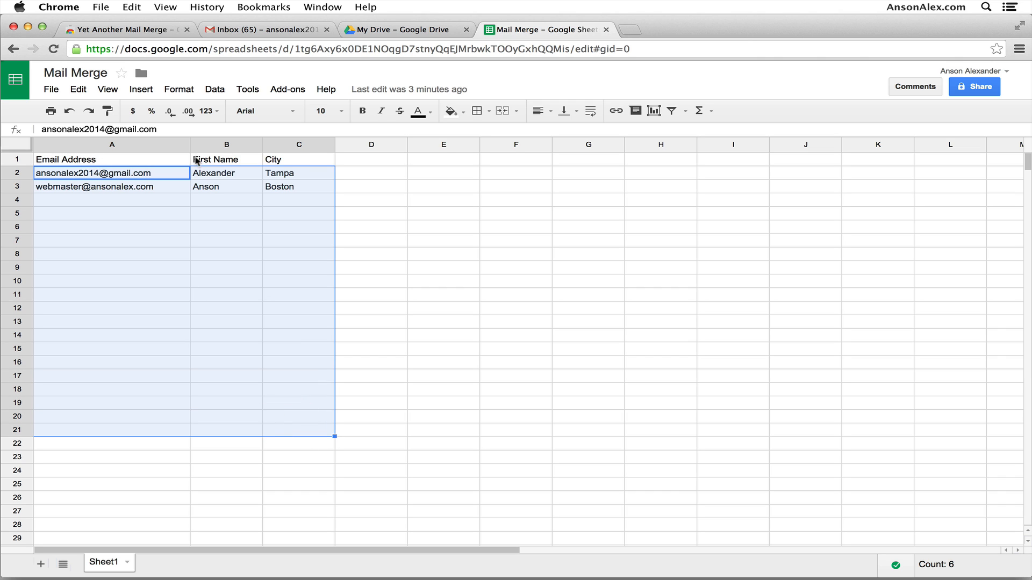
{"action": "left_click", "coordinate": [371, 159]}
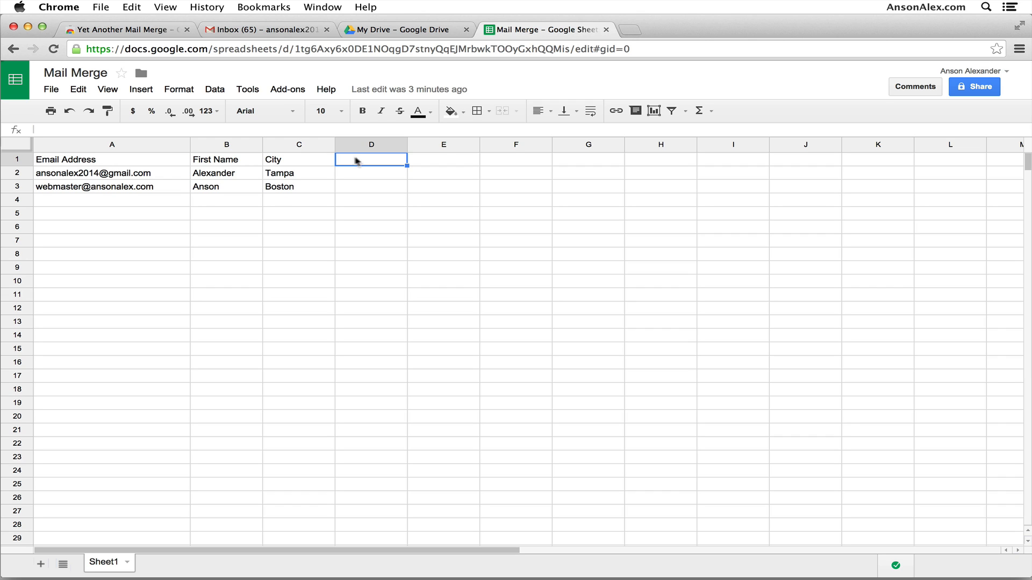
{"action": "mouse_move", "coordinate": [224, 169]}
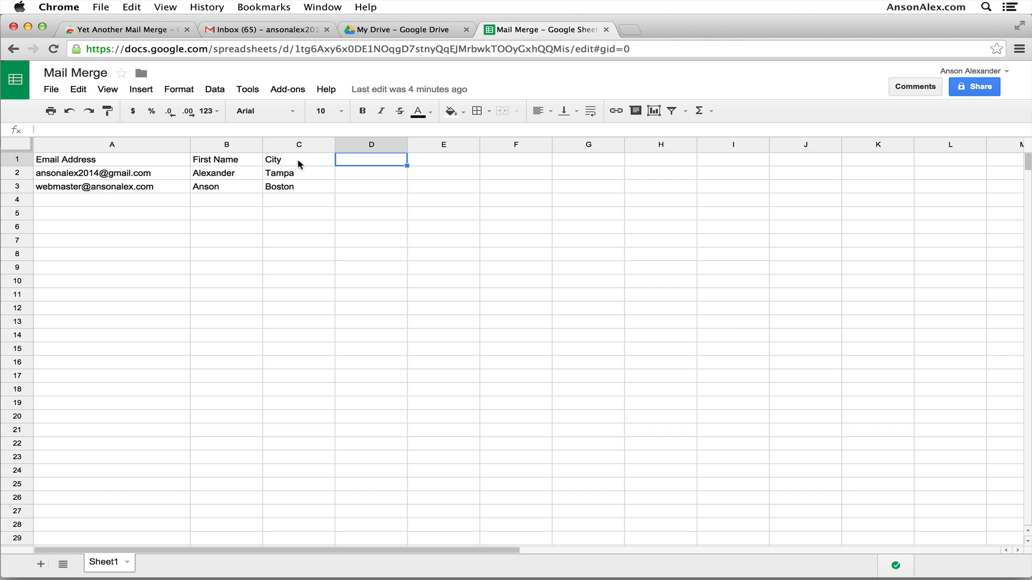
- Start composing a new message in the Gmail inbox
{"action": "left_click", "coordinate": [263, 30]}
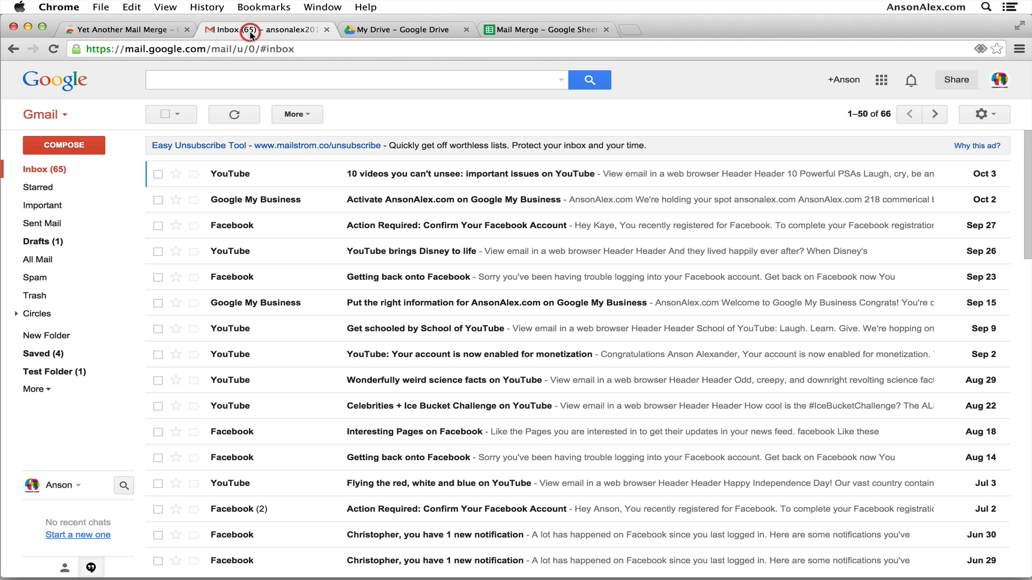
{"action": "right_click", "coordinate": [71, 150]}
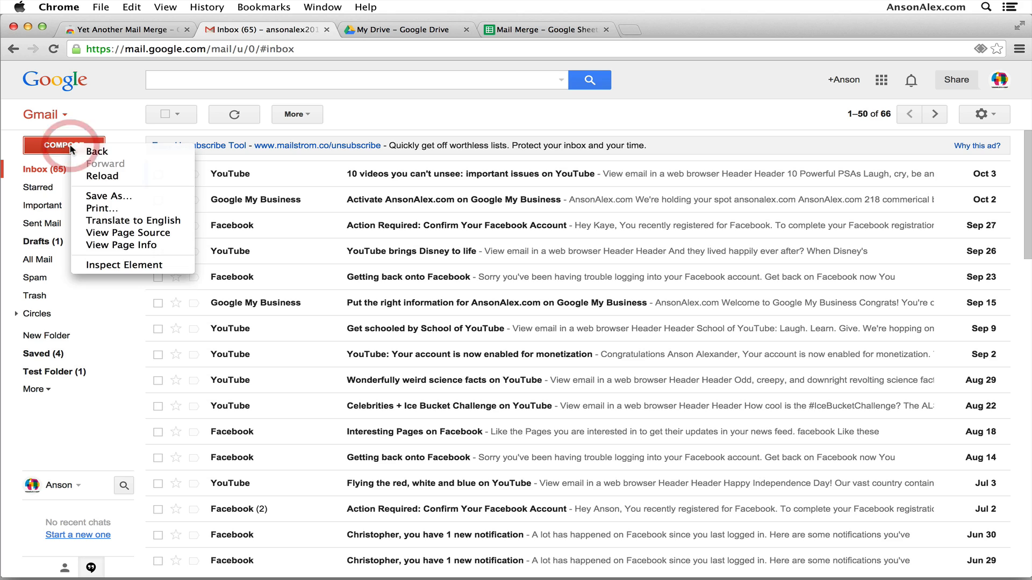
{"action": "left_click", "coordinate": [63, 145]}
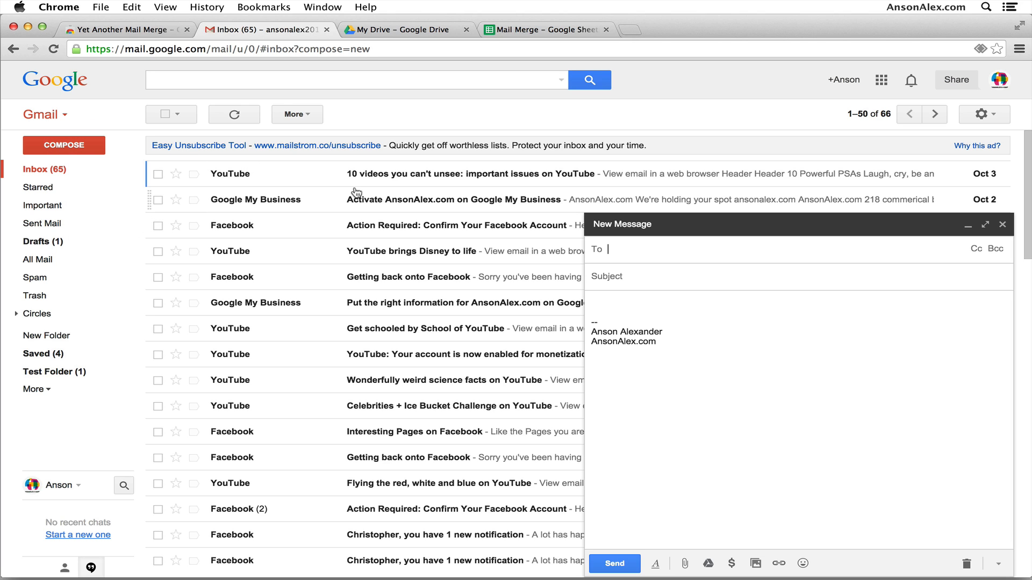
{"action": "mouse_move", "coordinate": [719, 254]}
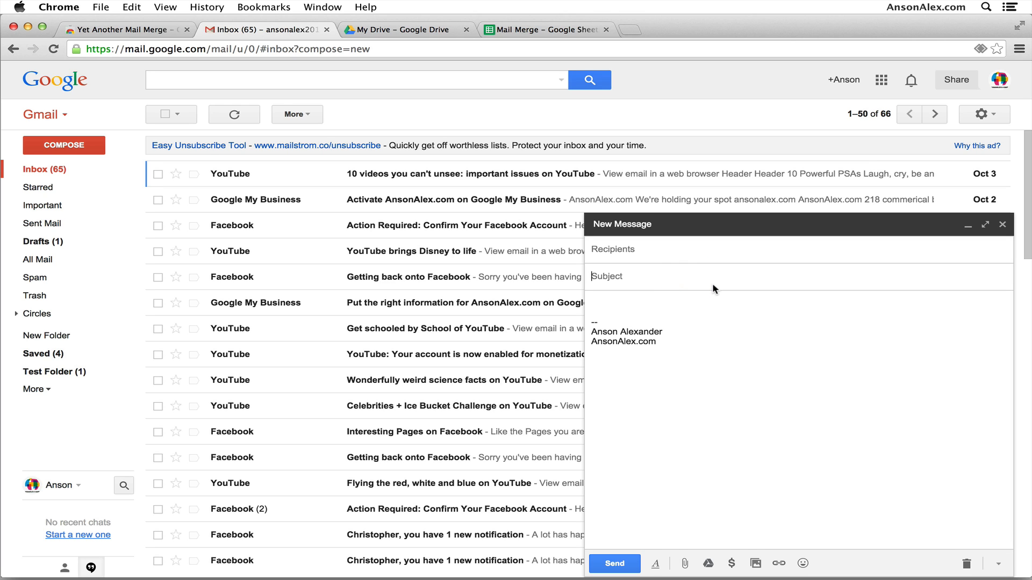
- Enter the subject 'How are you <<First Name>>' with a first-name placeholder
{"action": "type", "text": "How are you"}
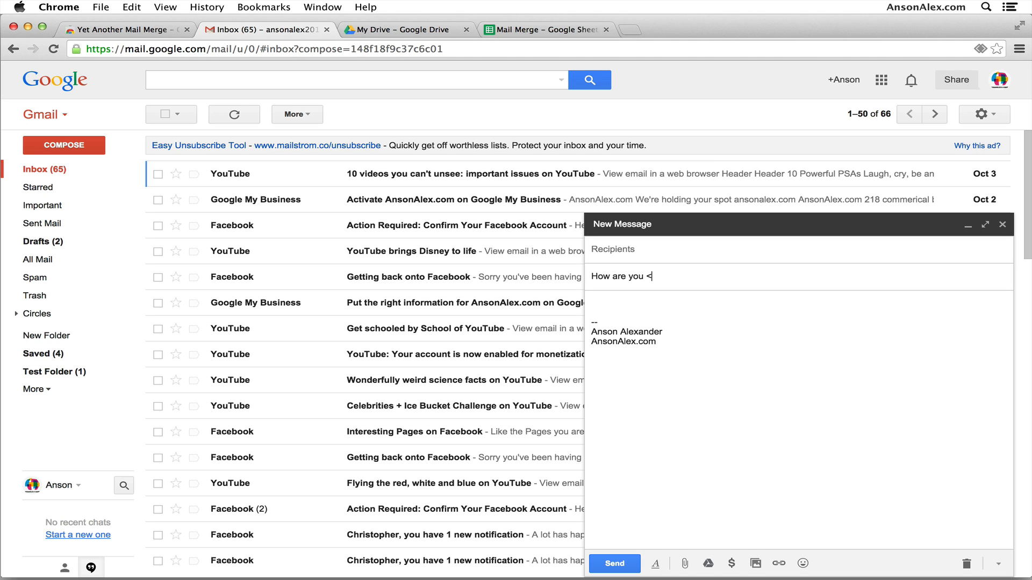
{"action": "type", "text": "<"}
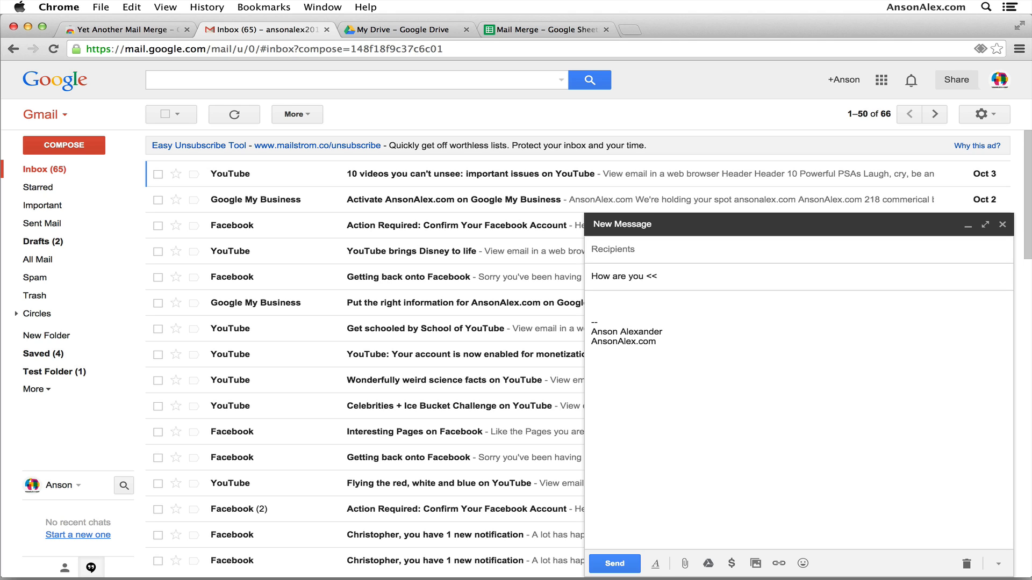
{"action": "type", "text": "Firs"}
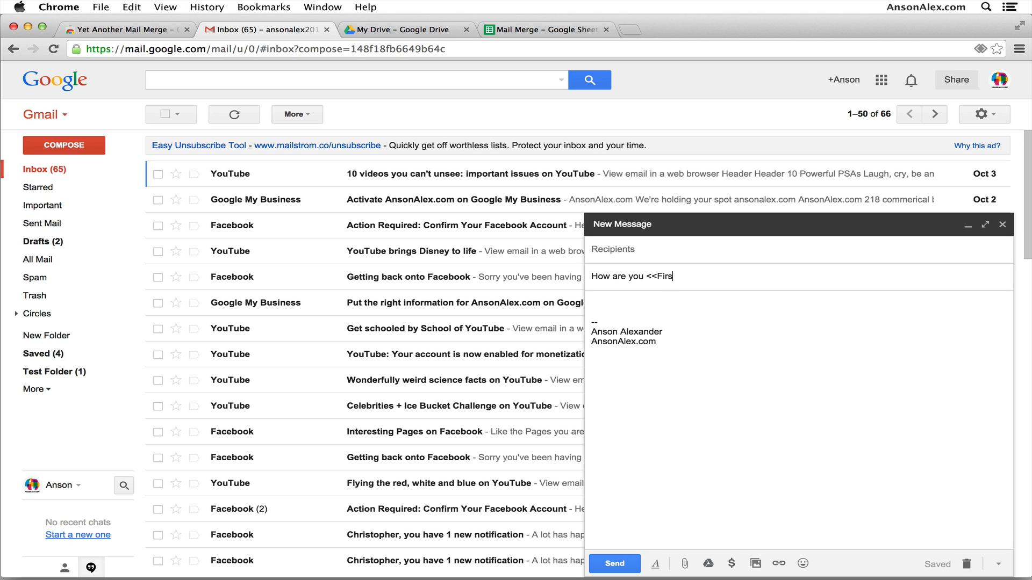
{"action": "type", "text": "t Name"}
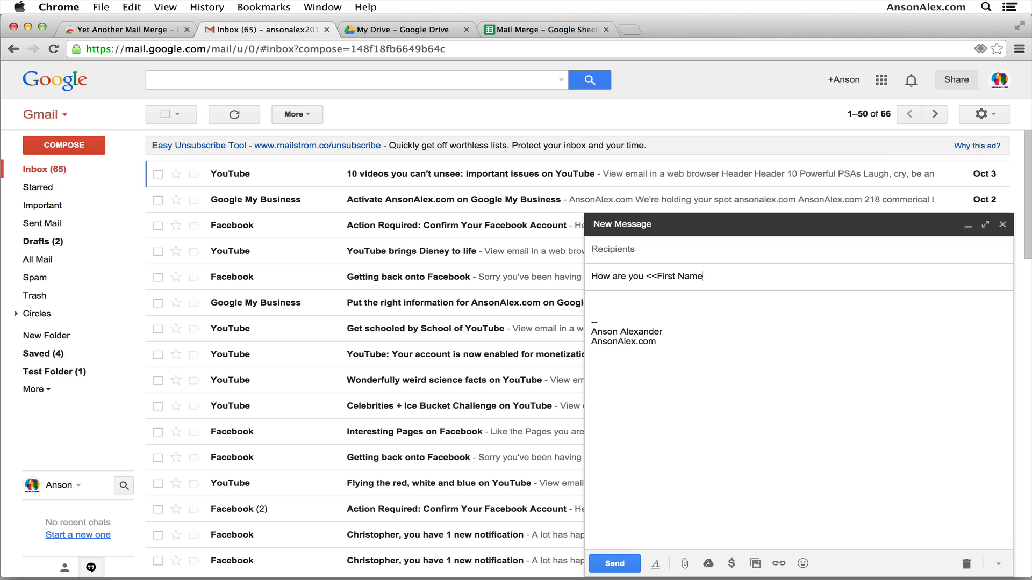
{"action": "type", "text": ">>"}
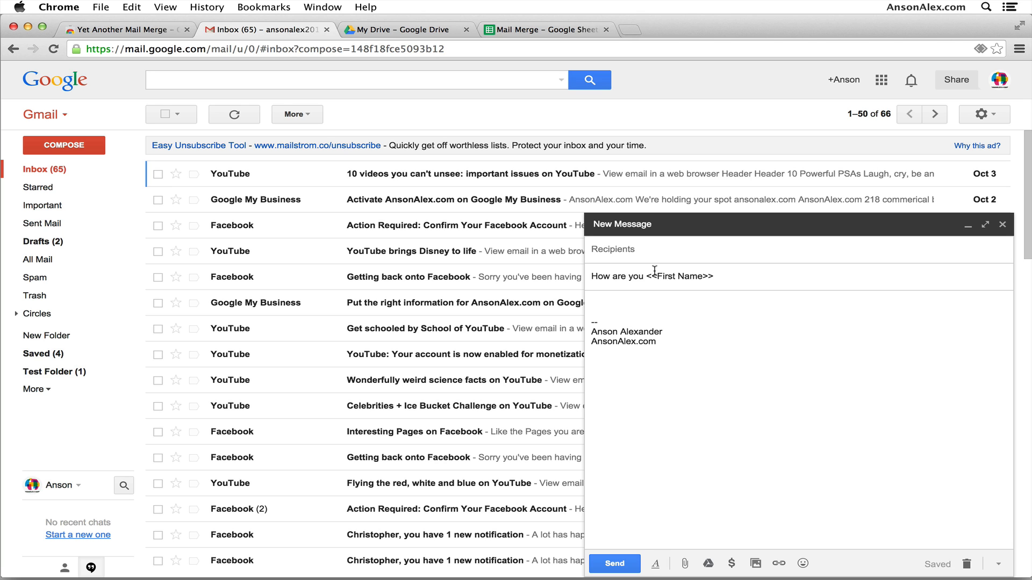
{"action": "mouse_move", "coordinate": [996, 236]}
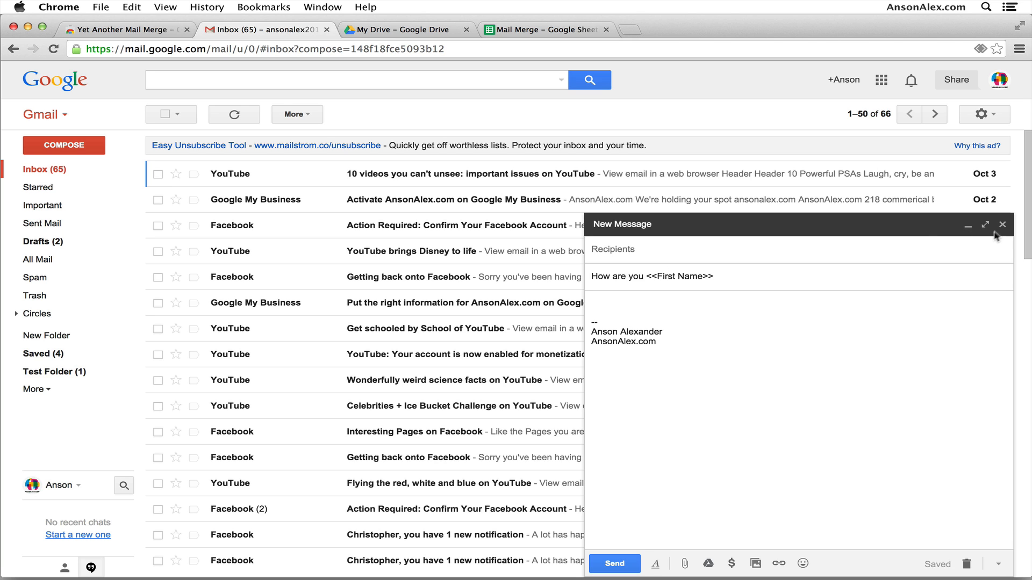
- Save the message as a draft and discard the signature-only 5:00 pm draft from Drafts
{"action": "left_click", "coordinate": [1001, 225]}
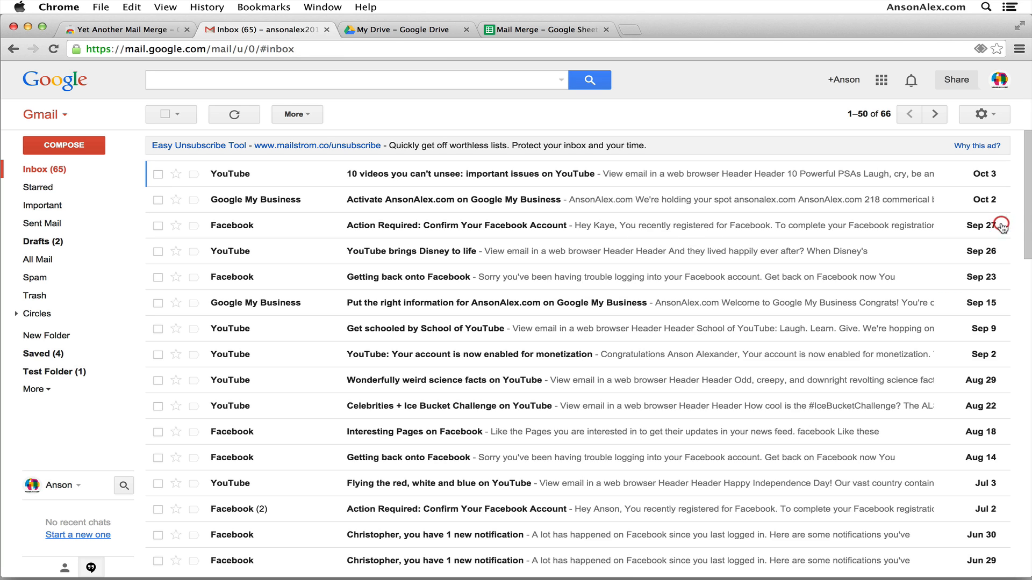
{"action": "mouse_move", "coordinate": [42, 242]}
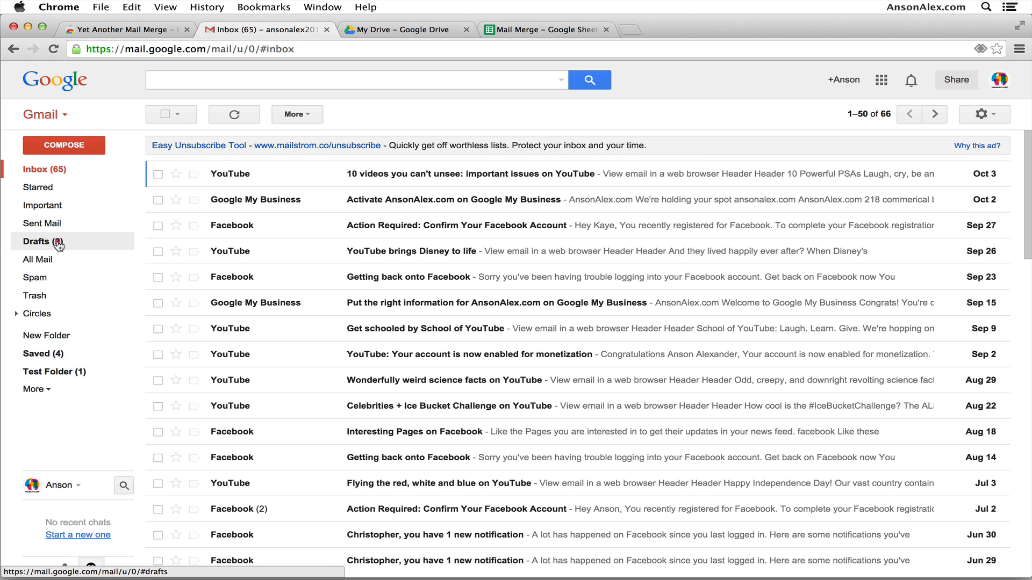
{"action": "left_click", "coordinate": [38, 242]}
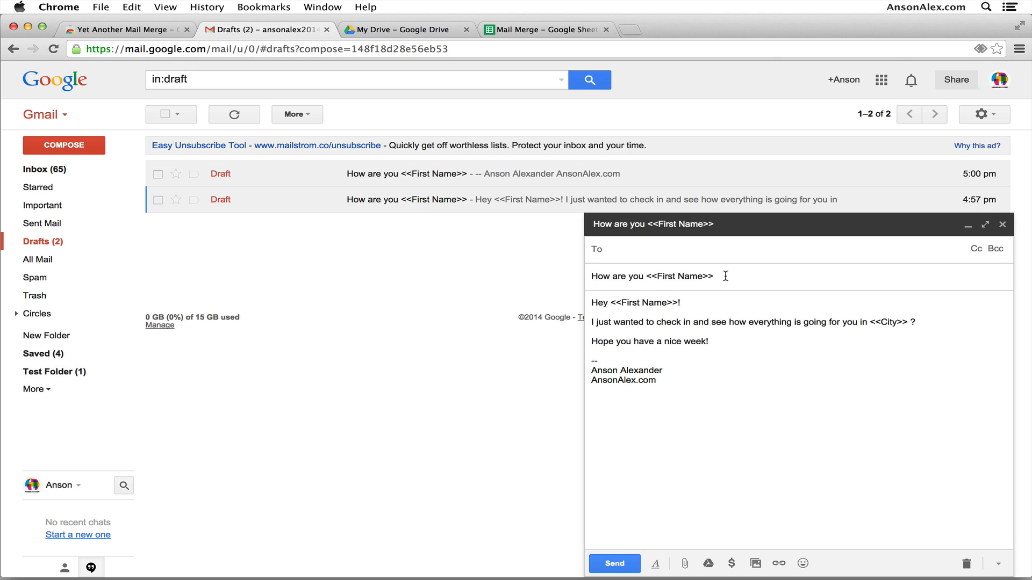
{"action": "mouse_move", "coordinate": [882, 329]}
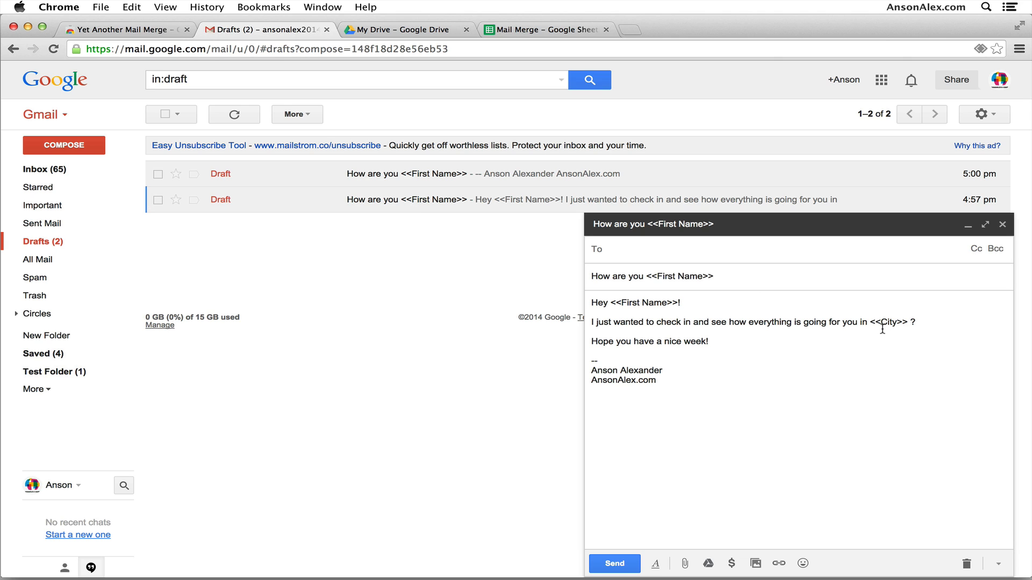
{"action": "mouse_move", "coordinate": [964, 281]}
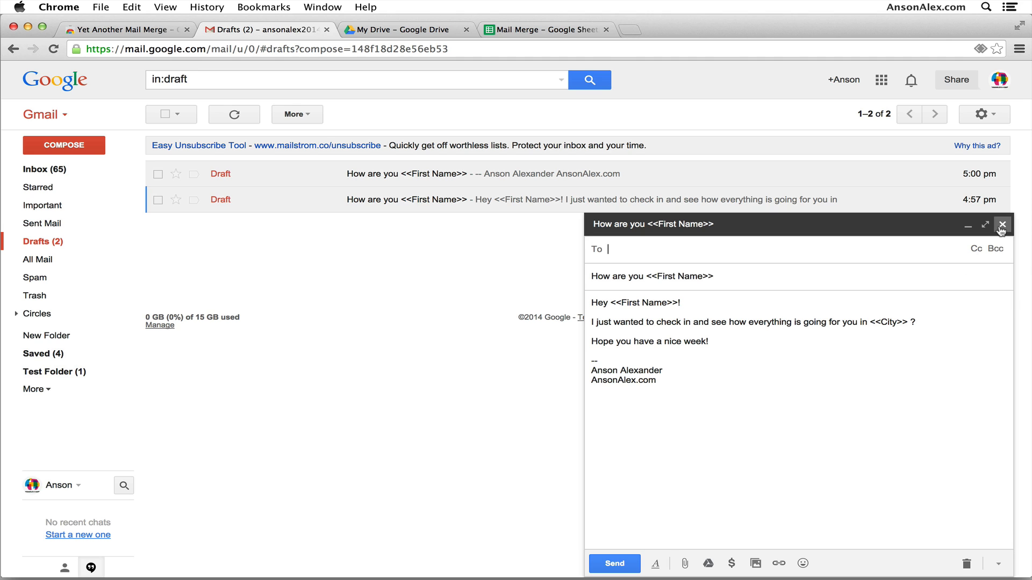
{"action": "left_click", "coordinate": [1001, 224]}
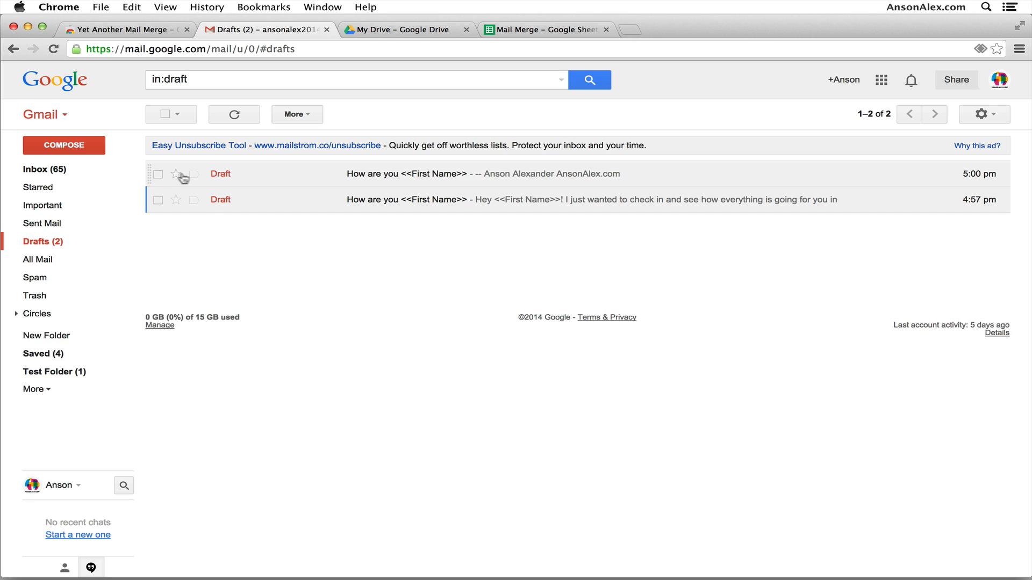
{"action": "left_click", "coordinate": [158, 174]}
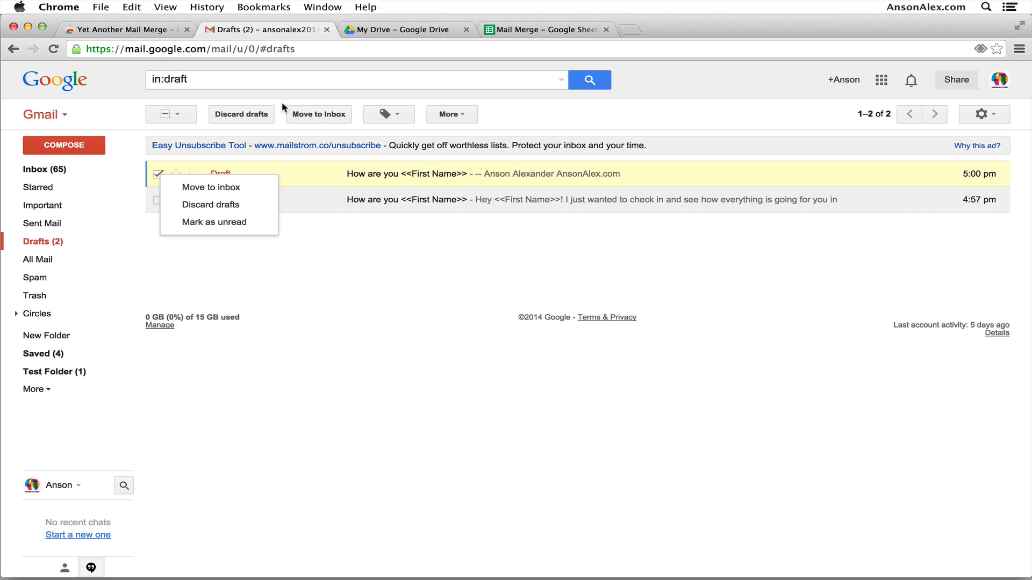
{"action": "left_click", "coordinate": [210, 204]}
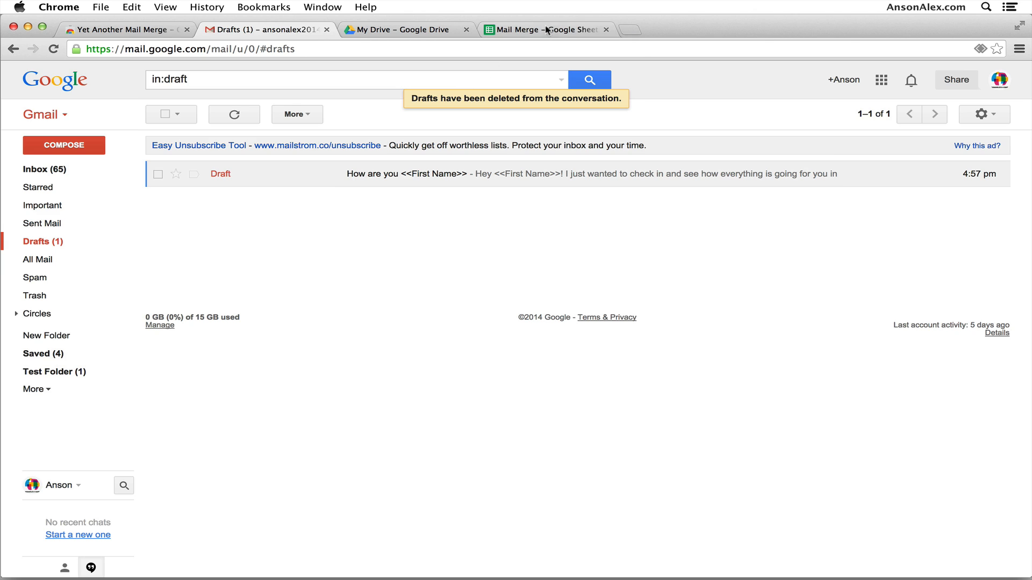
- Bring up the add-ons gallery over the Mail Merge spreadsheet
{"action": "left_click", "coordinate": [545, 29]}
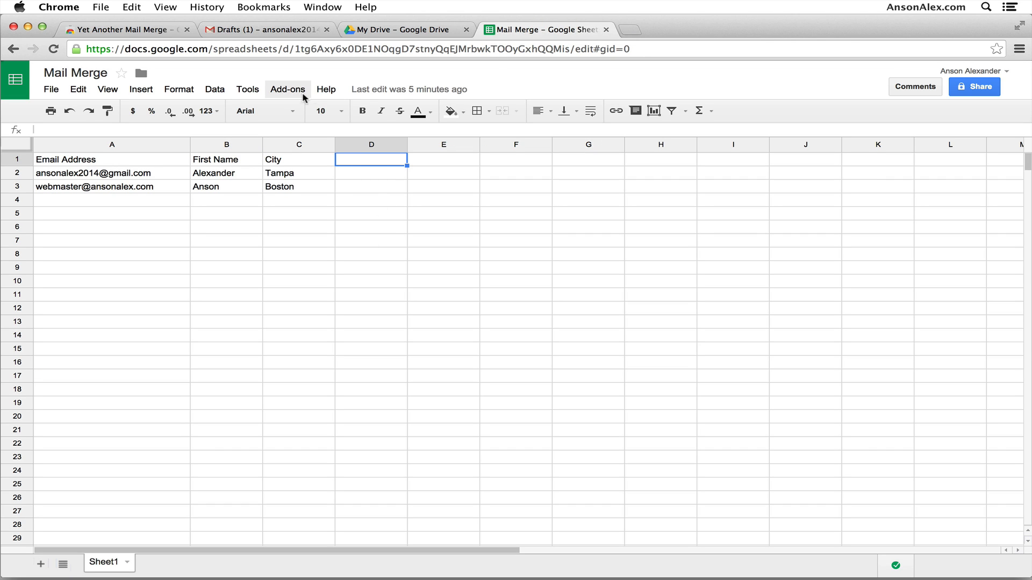
{"action": "left_click", "coordinate": [287, 89]}
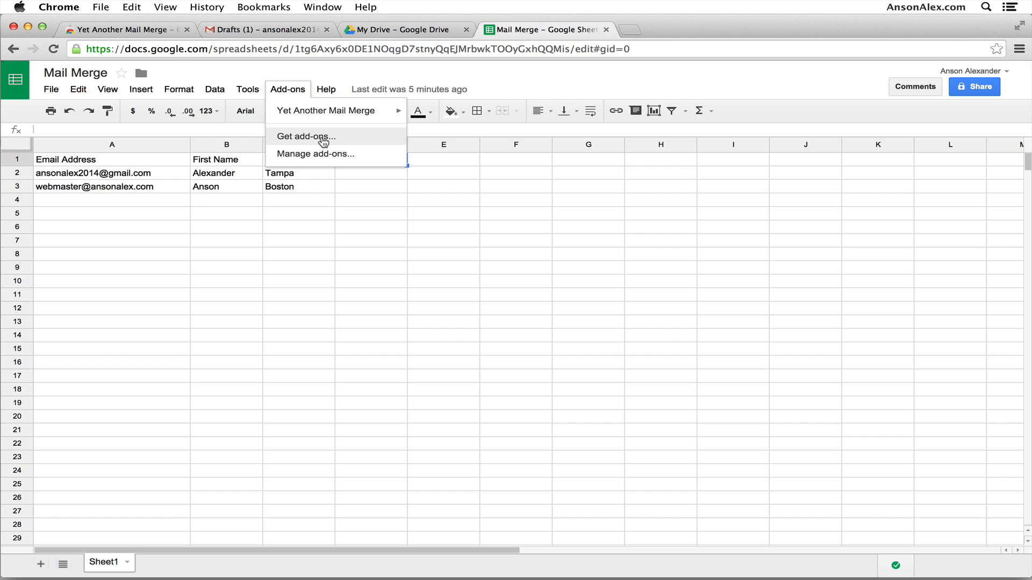
{"action": "left_click", "coordinate": [305, 137]}
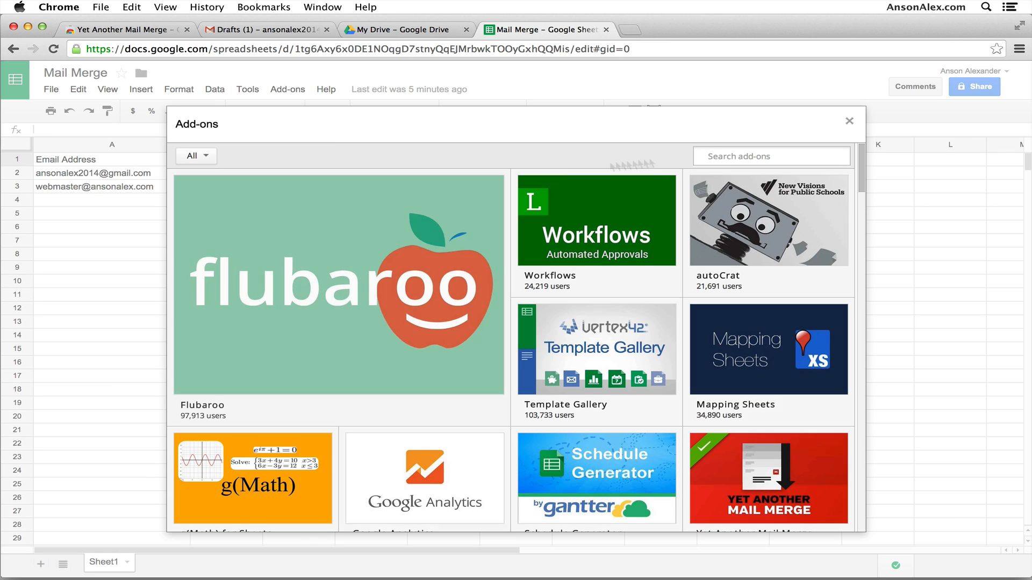
- Search 'yet another mail merge', confirm it is installed via Manage, and close the gallery
{"action": "type", "text": "yet another mail merge"}
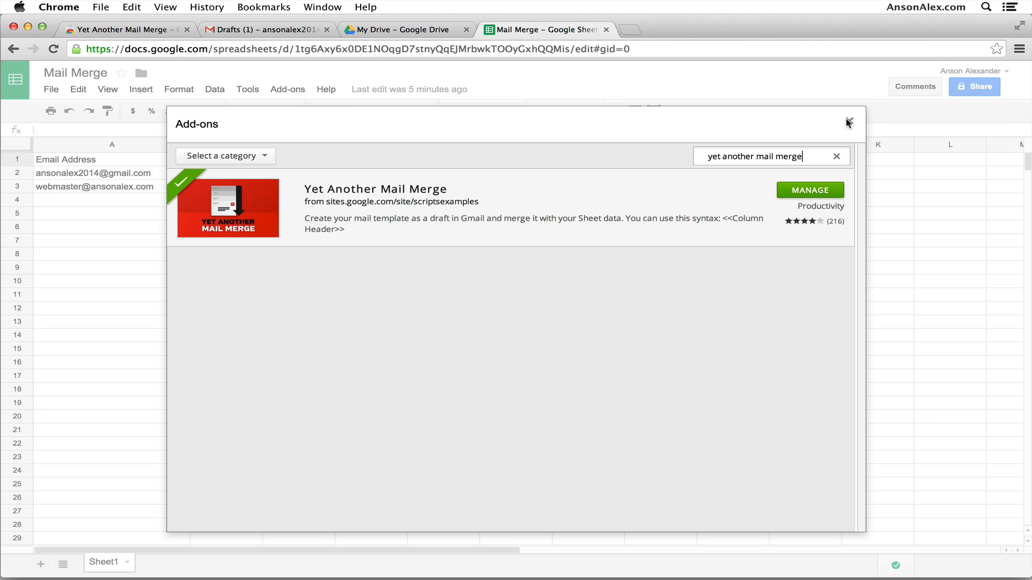
{"action": "mouse_move", "coordinate": [855, 127]}
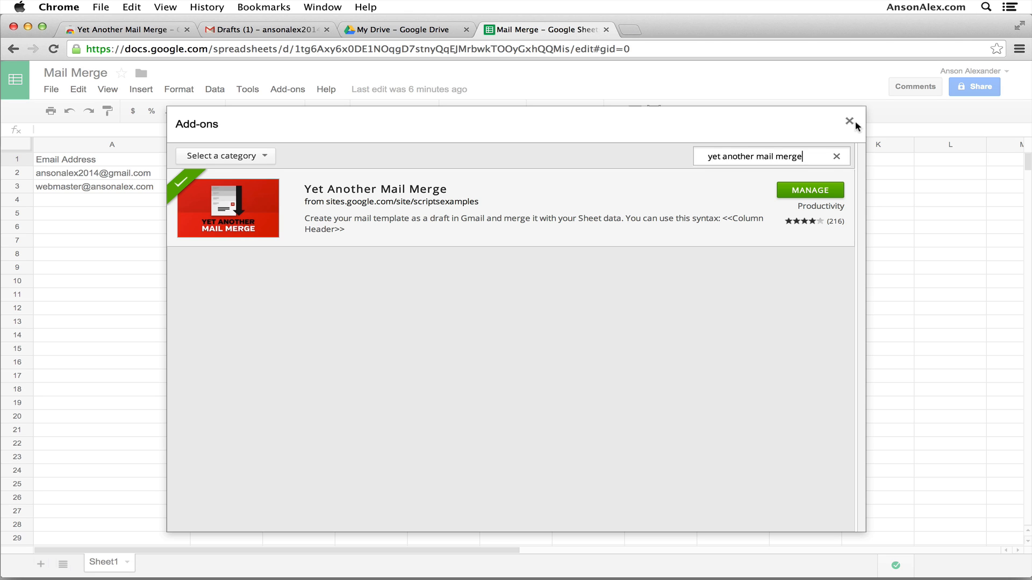
{"action": "left_click", "coordinate": [810, 189]}
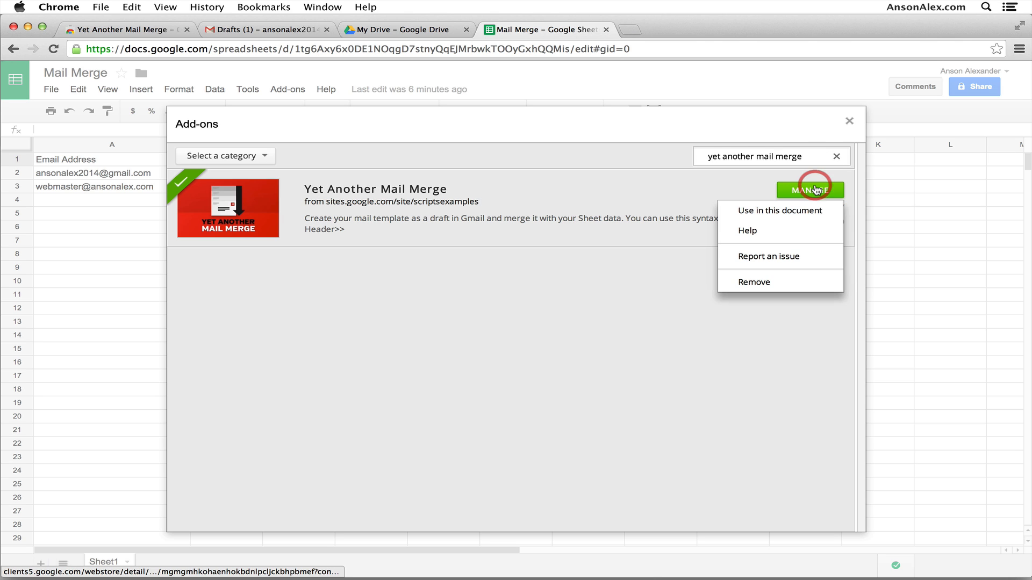
{"action": "mouse_move", "coordinate": [735, 361]}
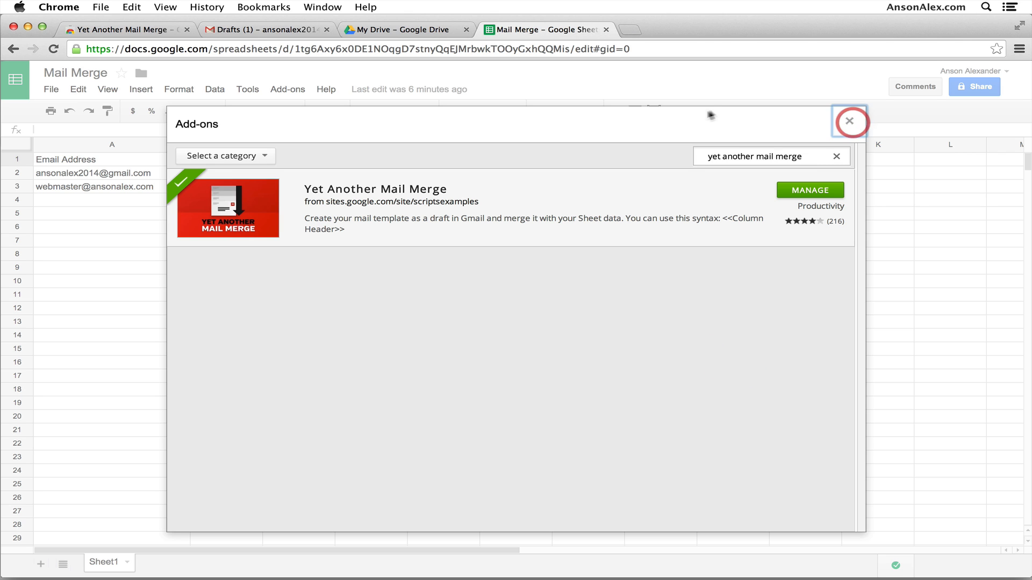
{"action": "left_click", "coordinate": [850, 122]}
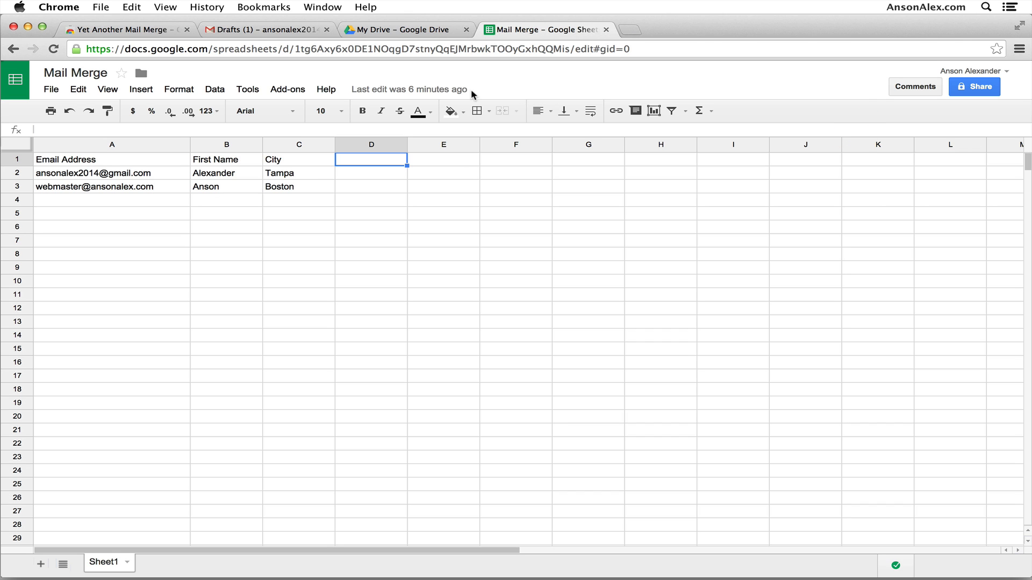
- Check the add-on's remaining daily quota, showing 99 emails left
{"action": "left_click", "coordinate": [287, 89]}
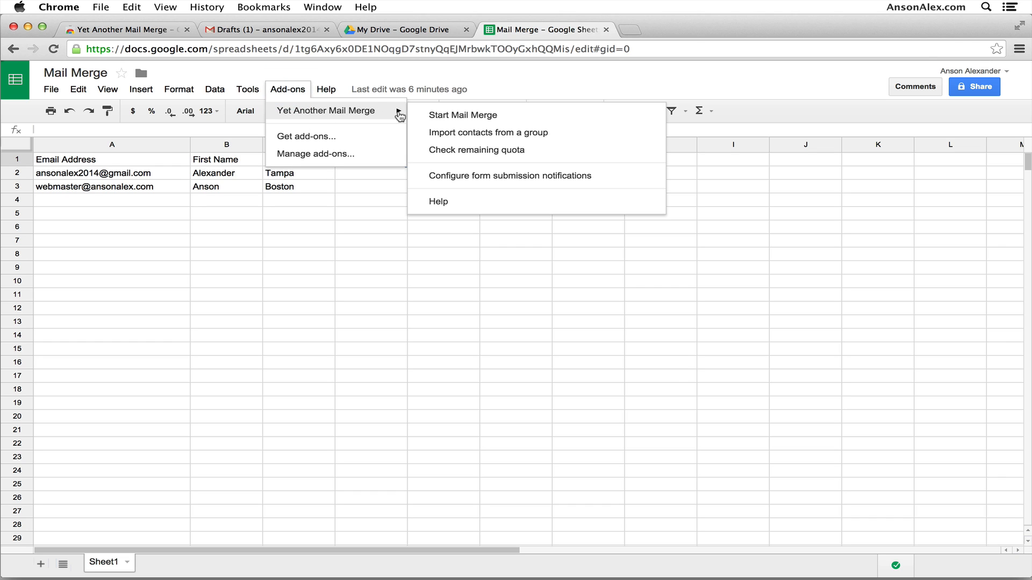
{"action": "mouse_move", "coordinate": [593, 118]}
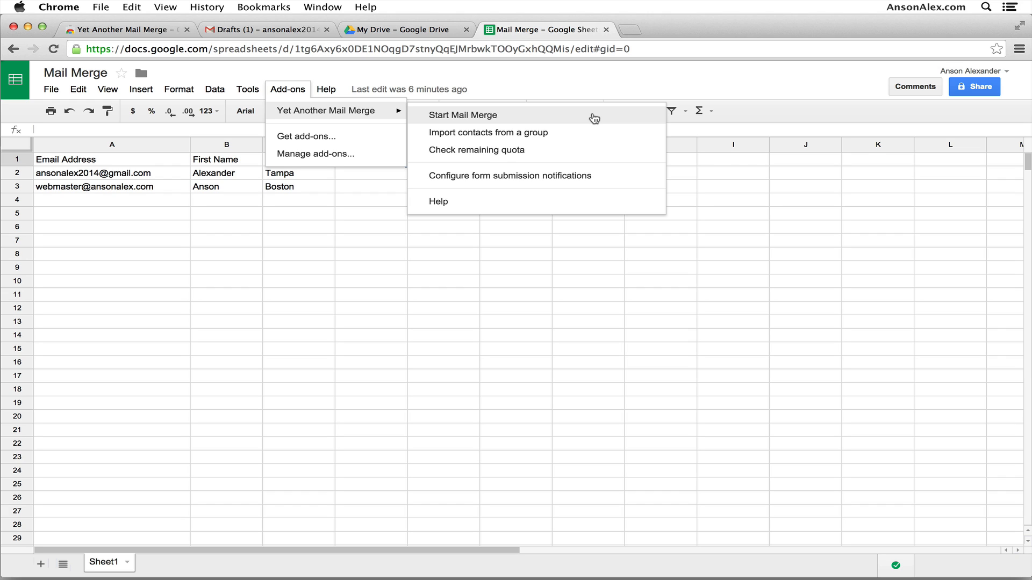
{"action": "mouse_move", "coordinate": [587, 136]}
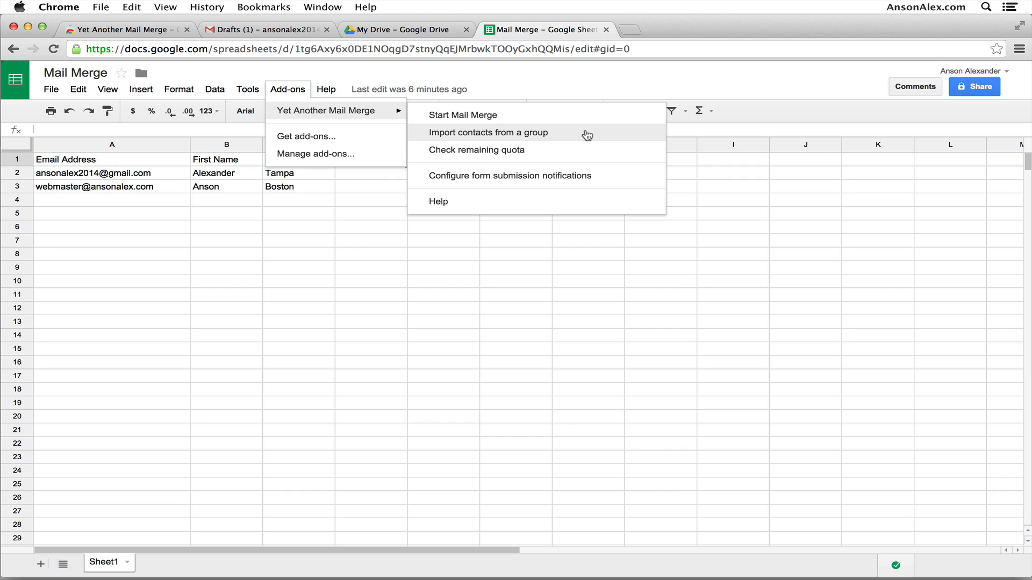
{"action": "mouse_move", "coordinate": [564, 153]}
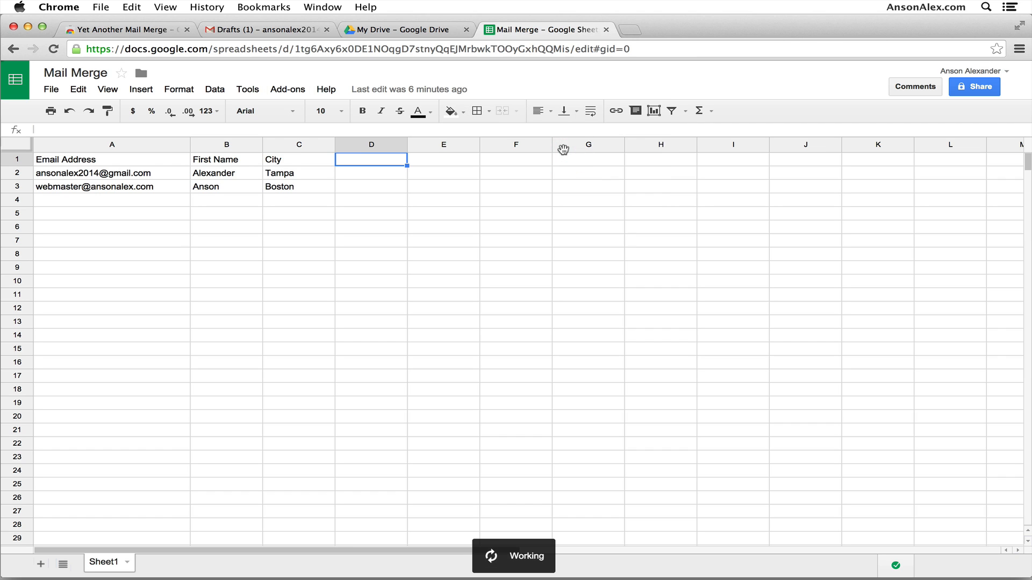
{"action": "mouse_move", "coordinate": [641, 429]}
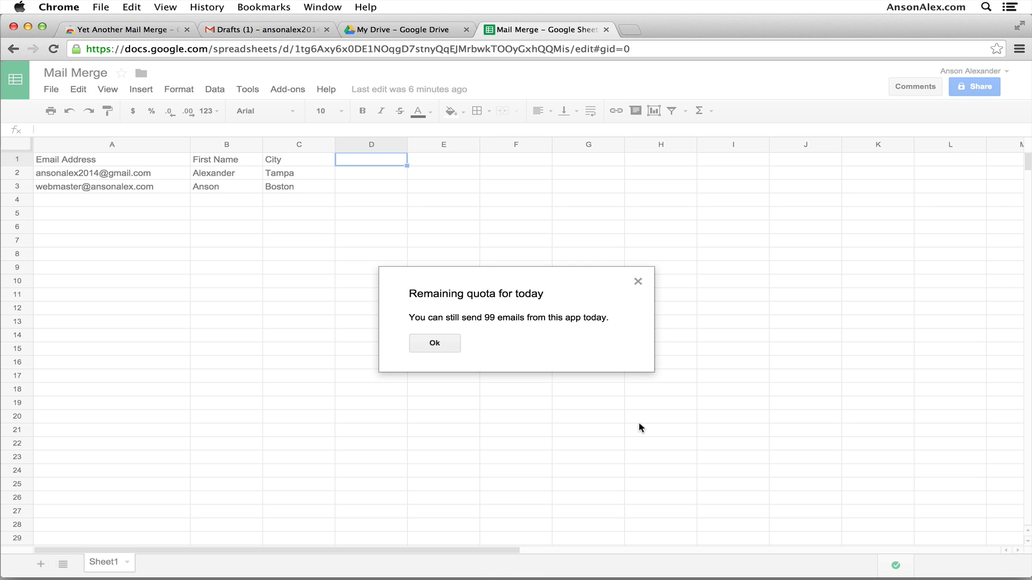
{"action": "mouse_move", "coordinate": [434, 343]}
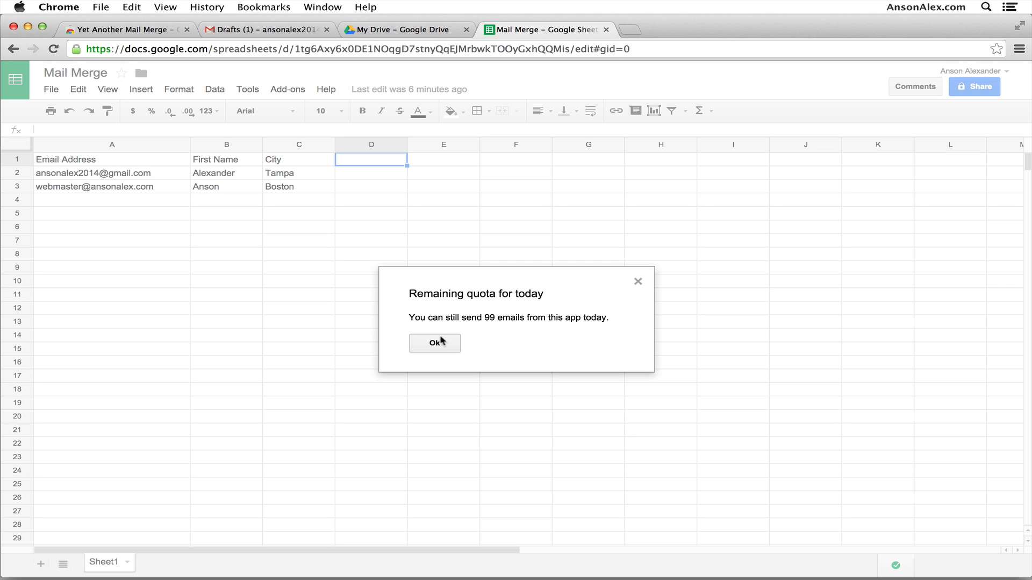
- Dismiss the quota notice and start the mail merge setup with sender Anson
{"action": "left_click", "coordinate": [433, 342]}
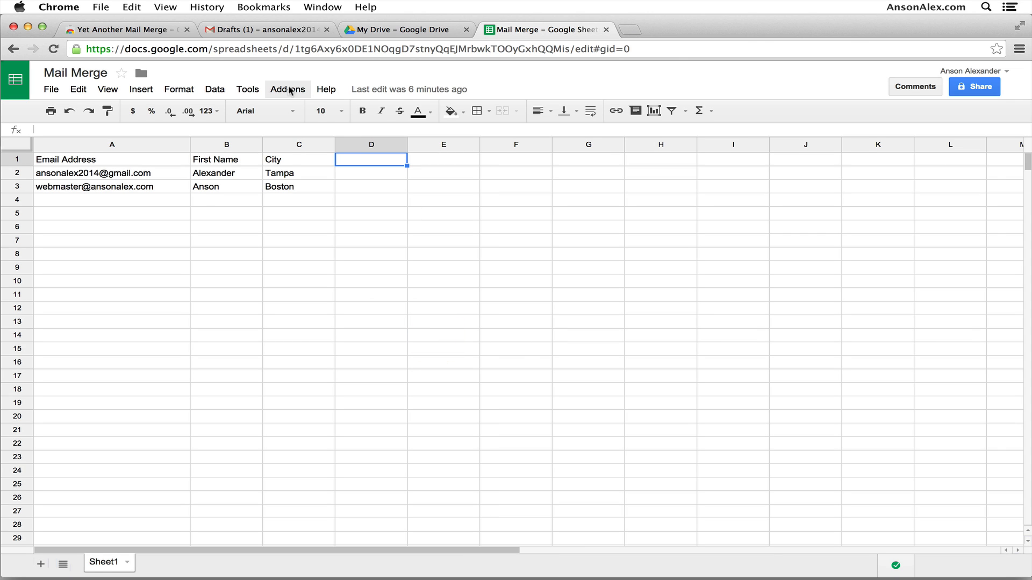
{"action": "left_click", "coordinate": [288, 90]}
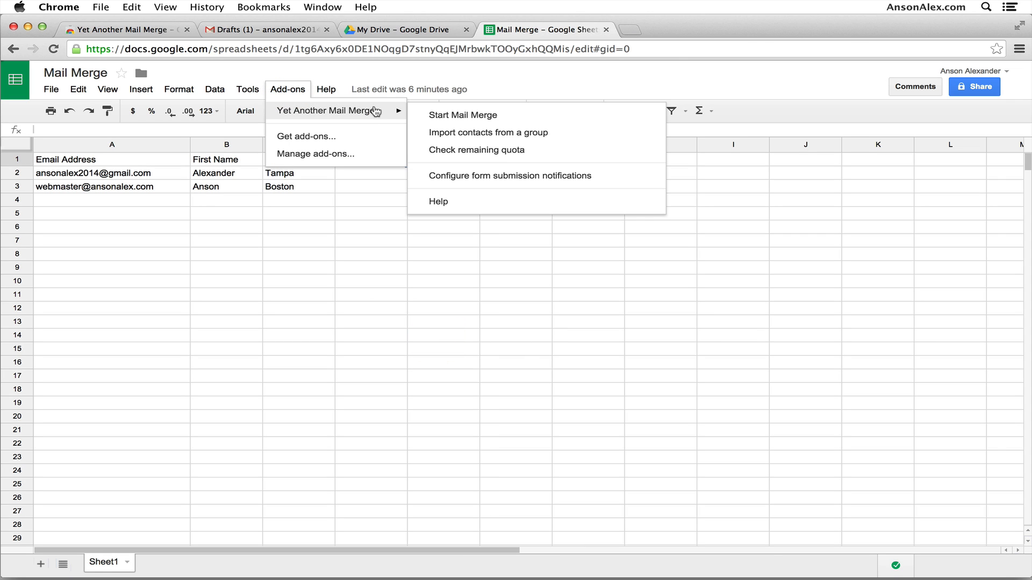
{"action": "mouse_move", "coordinate": [511, 122]}
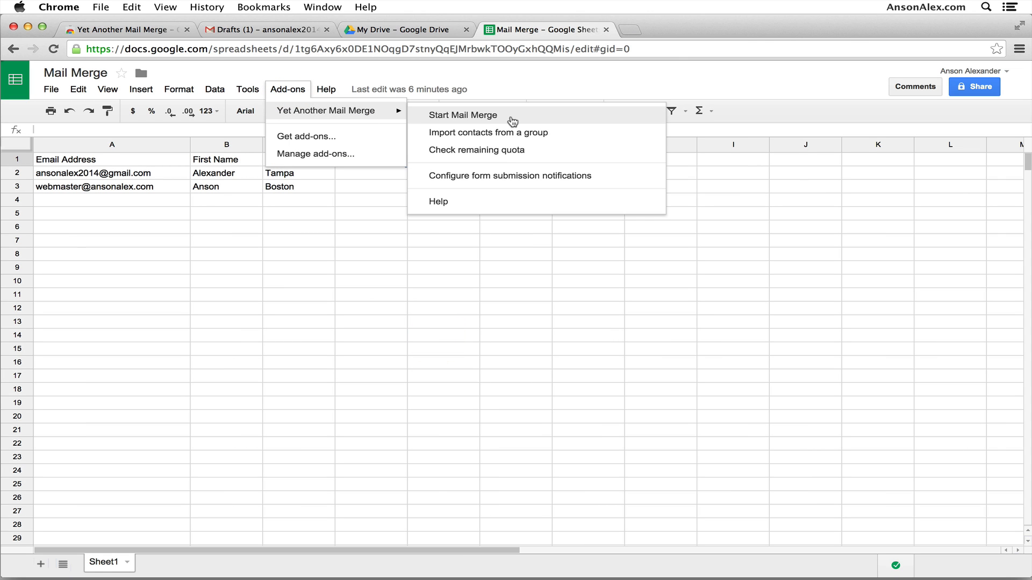
{"action": "left_click", "coordinate": [462, 115]}
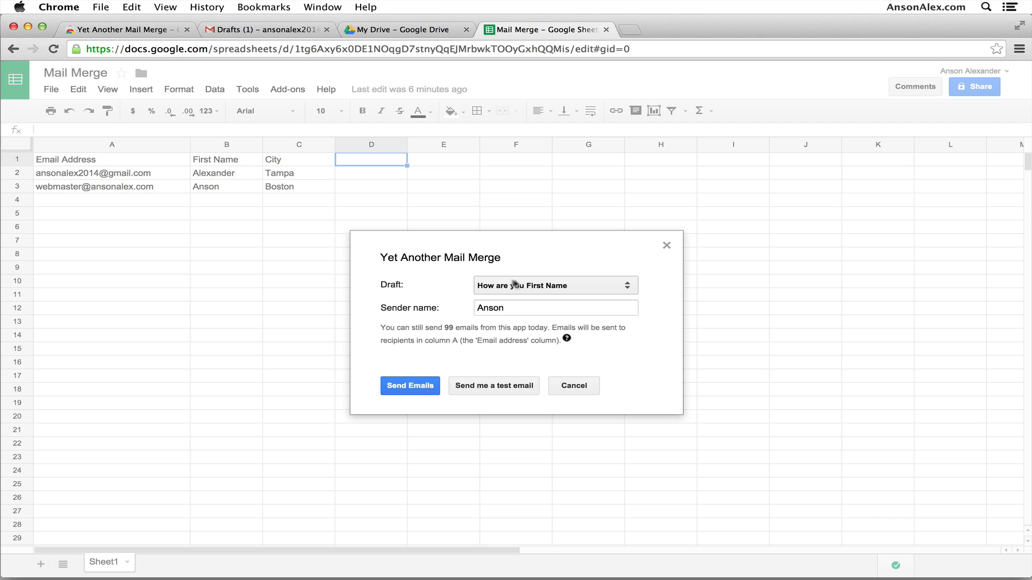
- Send the 'How are you <<First Name>>' draft to both recipients so Merge status reads EMAIL_SENT
{"action": "left_click", "coordinate": [554, 285]}
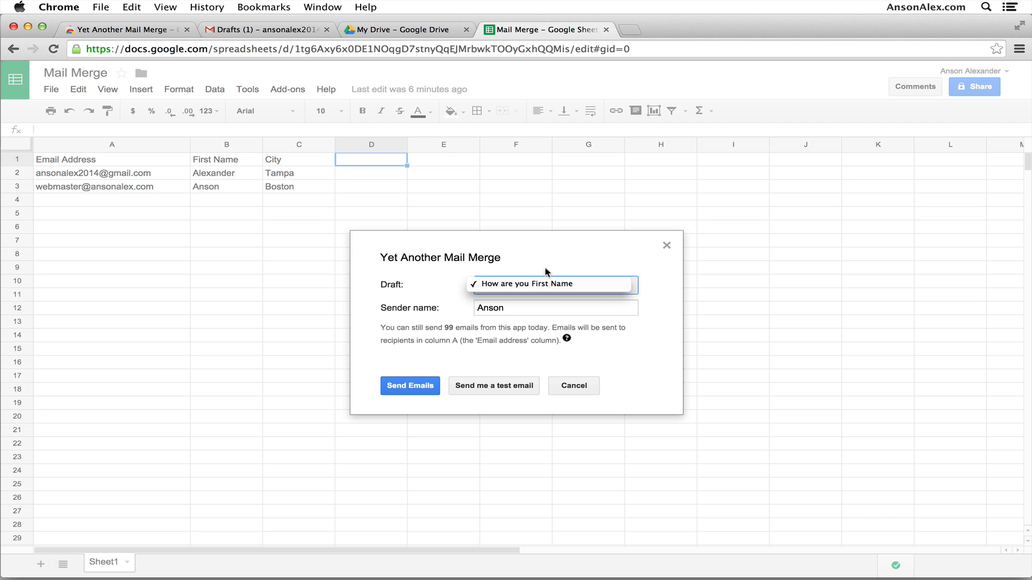
{"action": "left_click", "coordinate": [554, 283]}
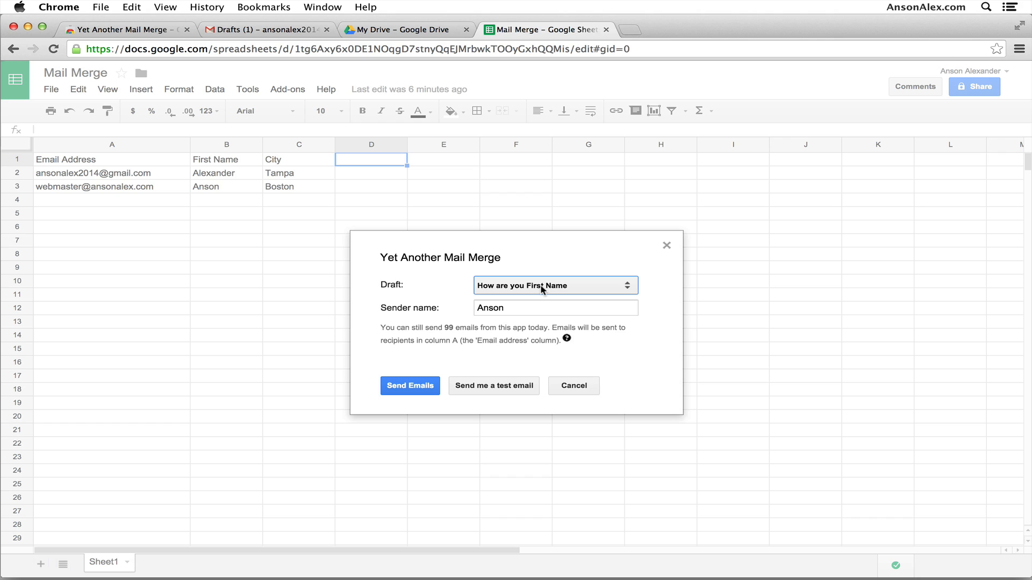
{"action": "mouse_move", "coordinate": [543, 372]}
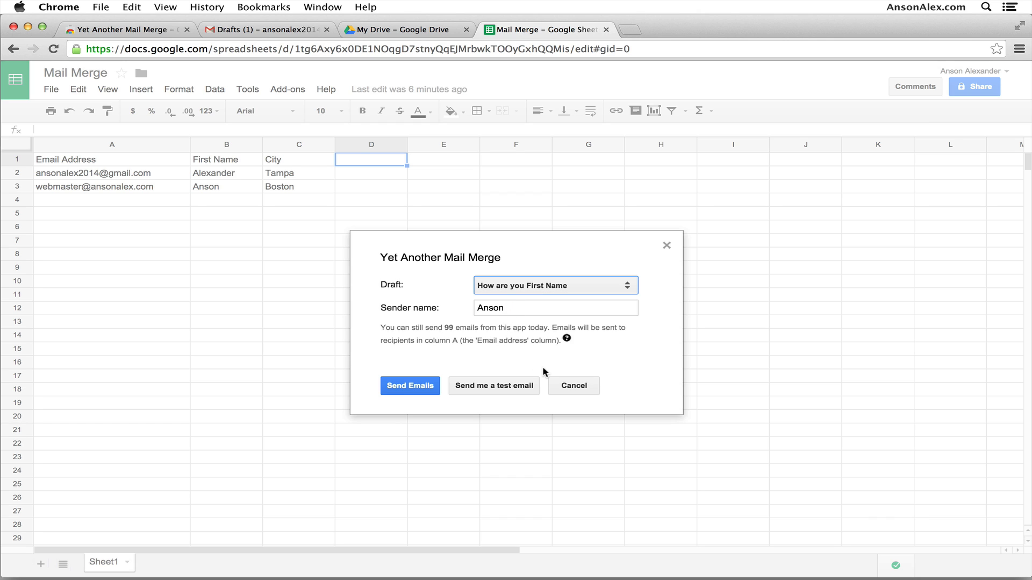
{"action": "mouse_move", "coordinate": [410, 386]}
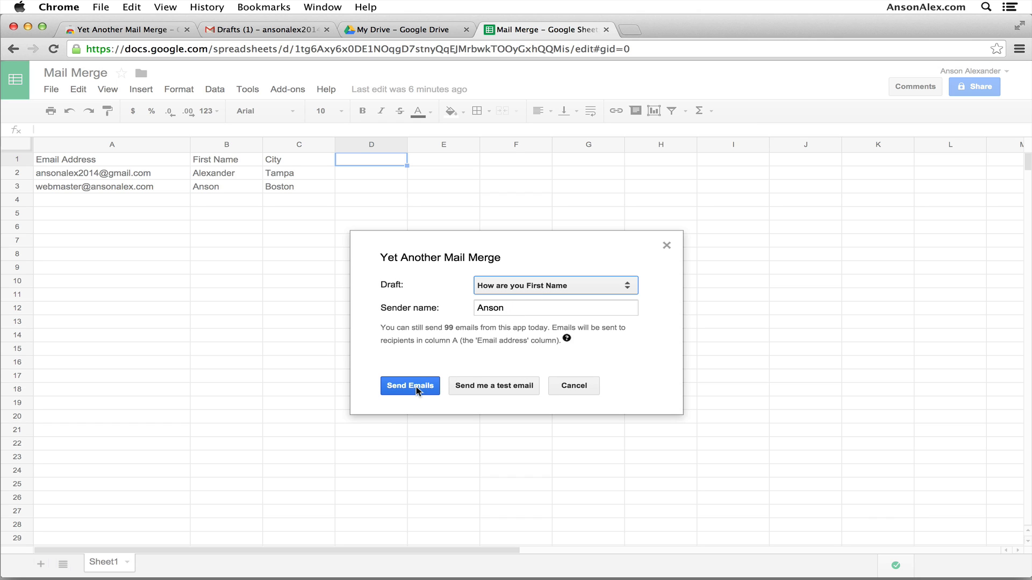
{"action": "mouse_move", "coordinate": [268, 186]}
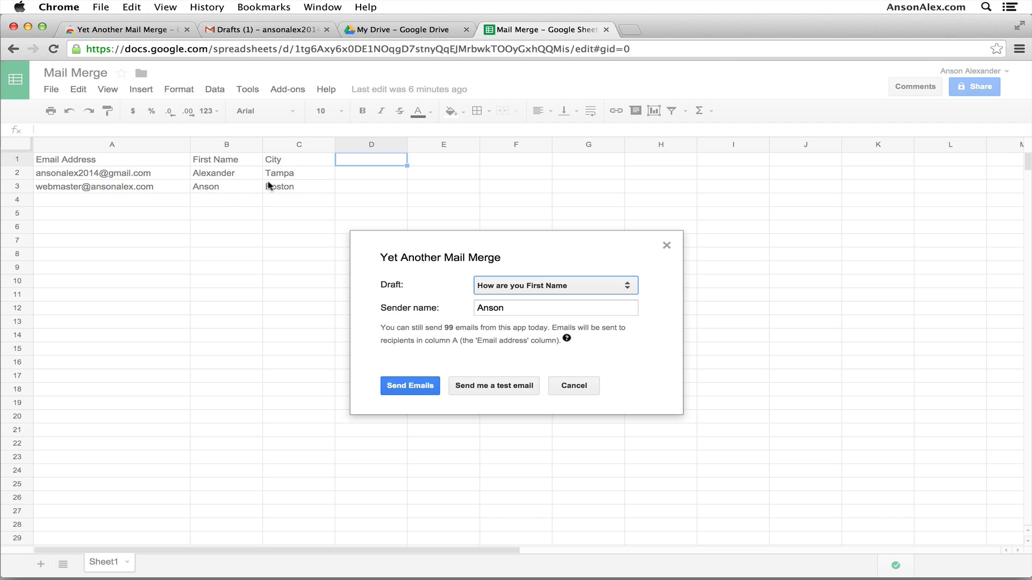
{"action": "mouse_move", "coordinate": [297, 187]}
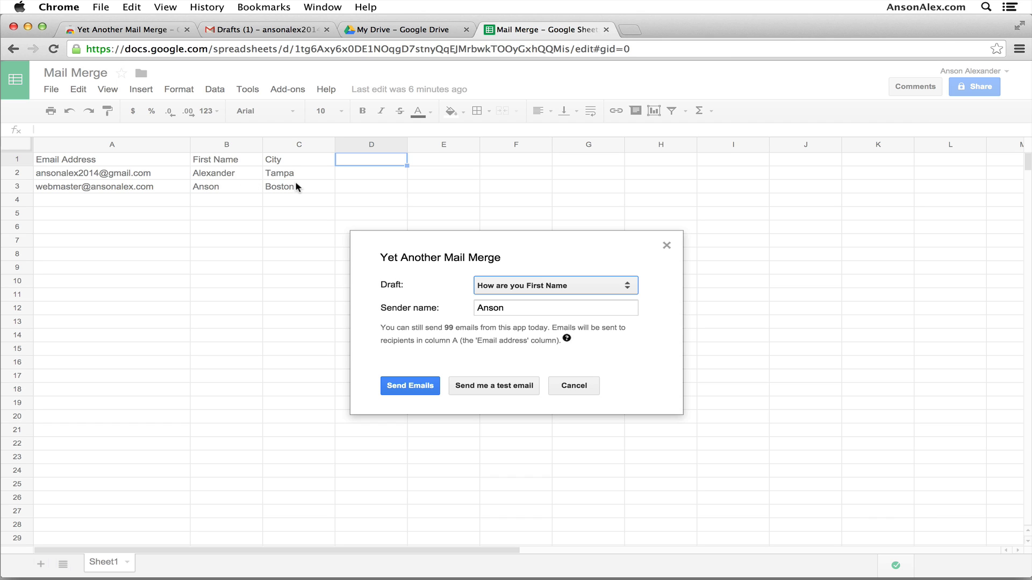
{"action": "mouse_move", "coordinate": [425, 377]}
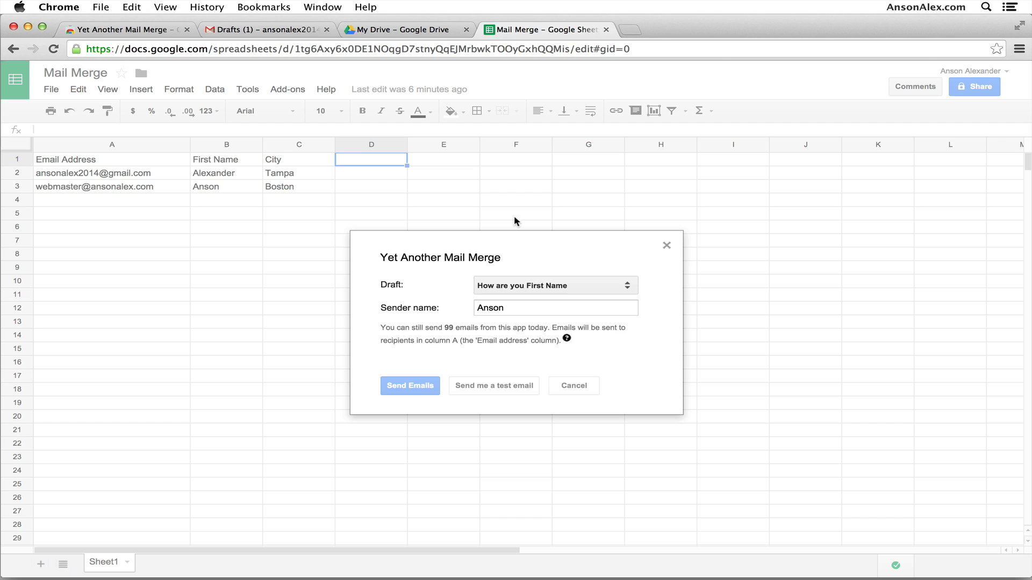
{"action": "mouse_move", "coordinate": [240, 176]}
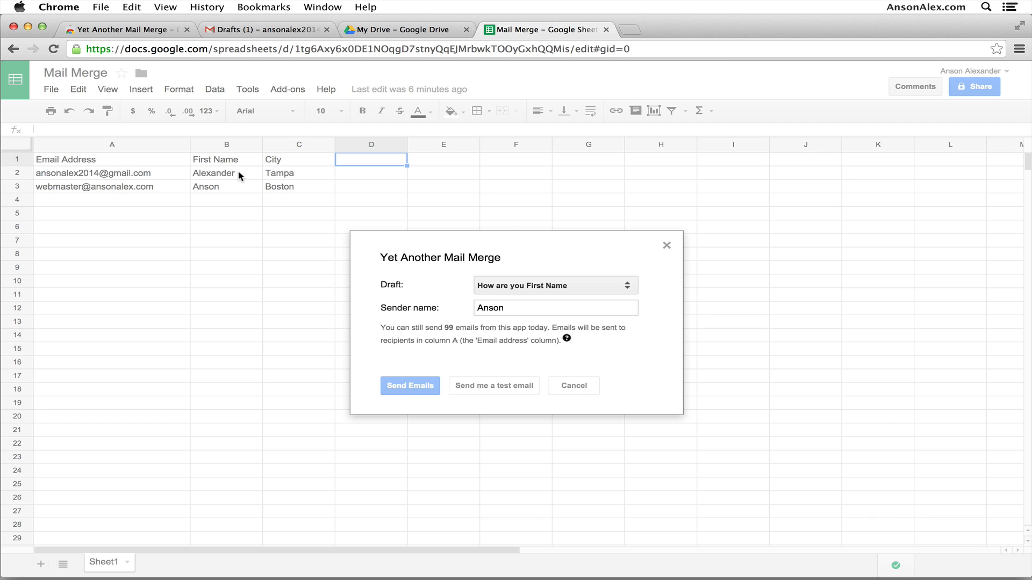
{"action": "mouse_move", "coordinate": [304, 179]}
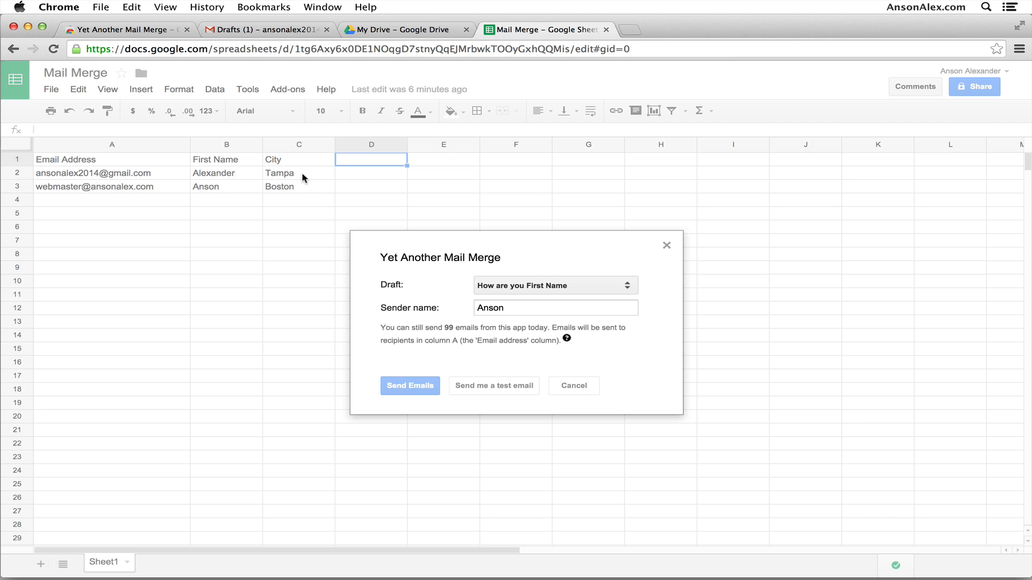
{"action": "left_click", "coordinate": [409, 386]}
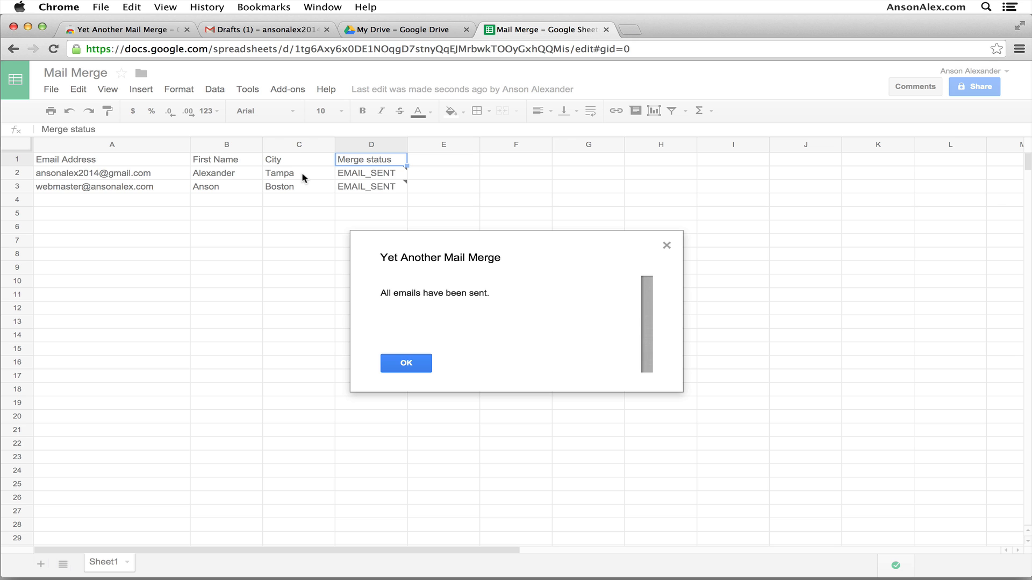
{"action": "left_click", "coordinate": [405, 362]}
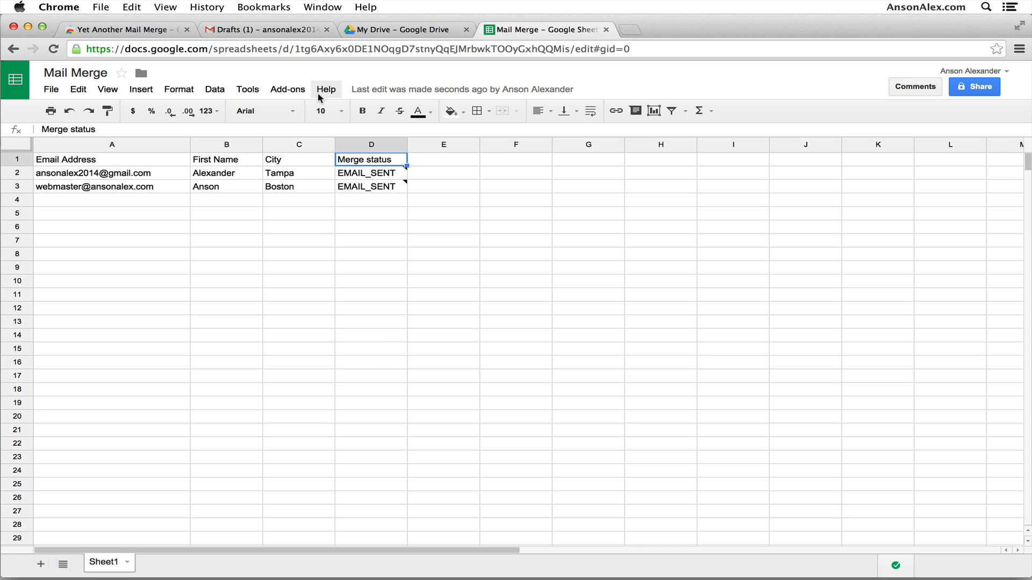
{"action": "left_click", "coordinate": [266, 29]}
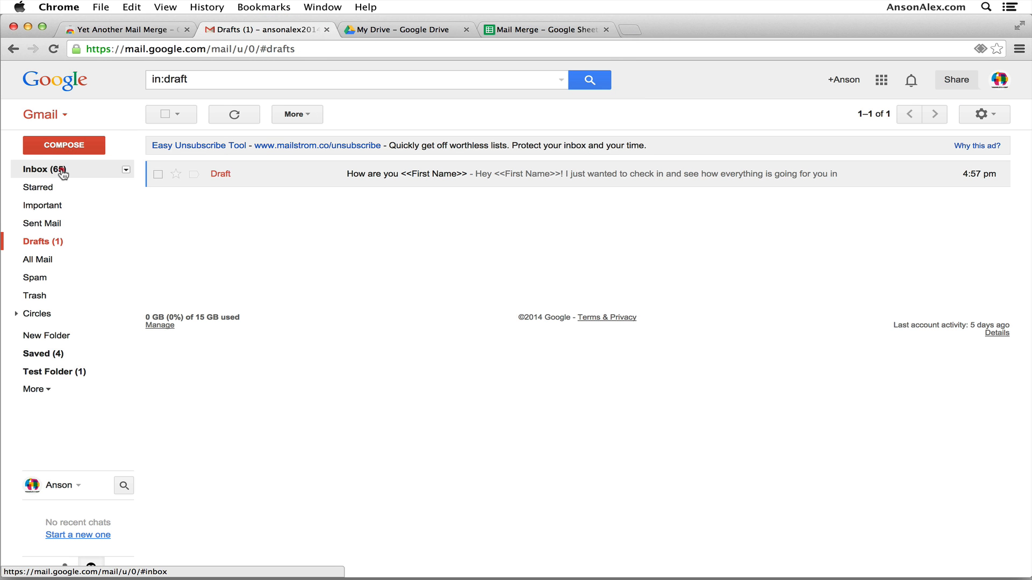
{"action": "left_click", "coordinate": [36, 169]}
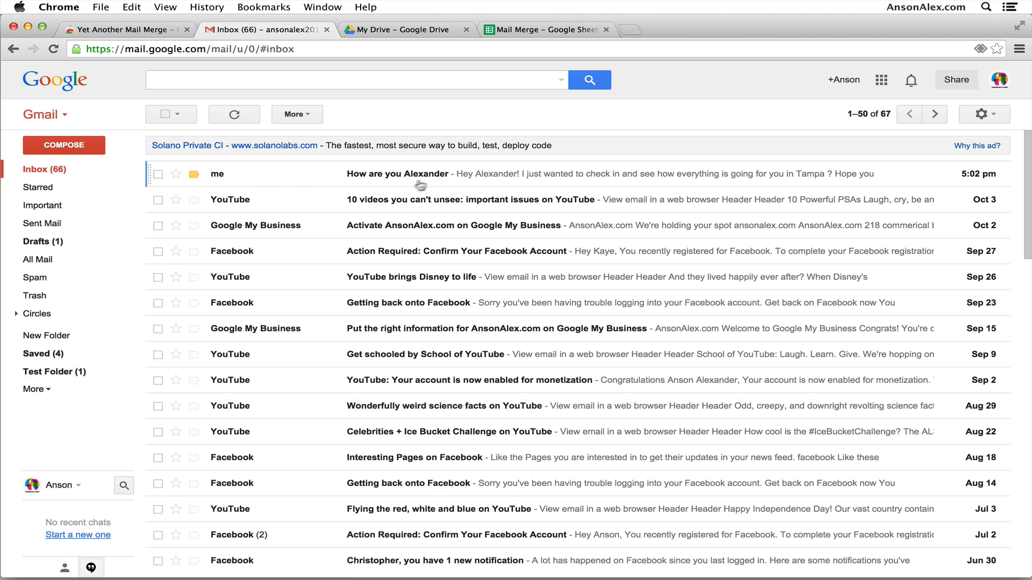